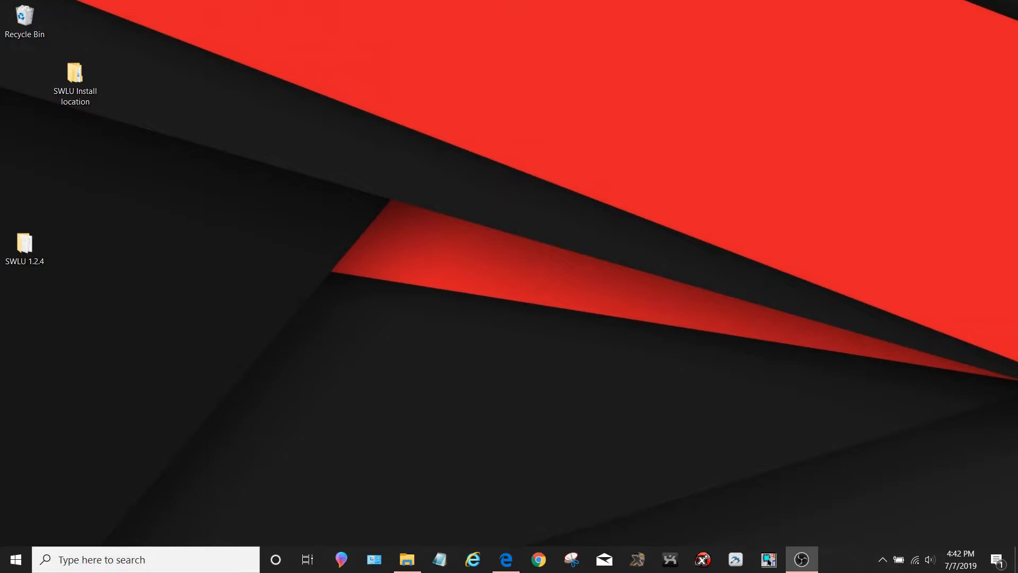
pyautogui.moveTo(967, 491)
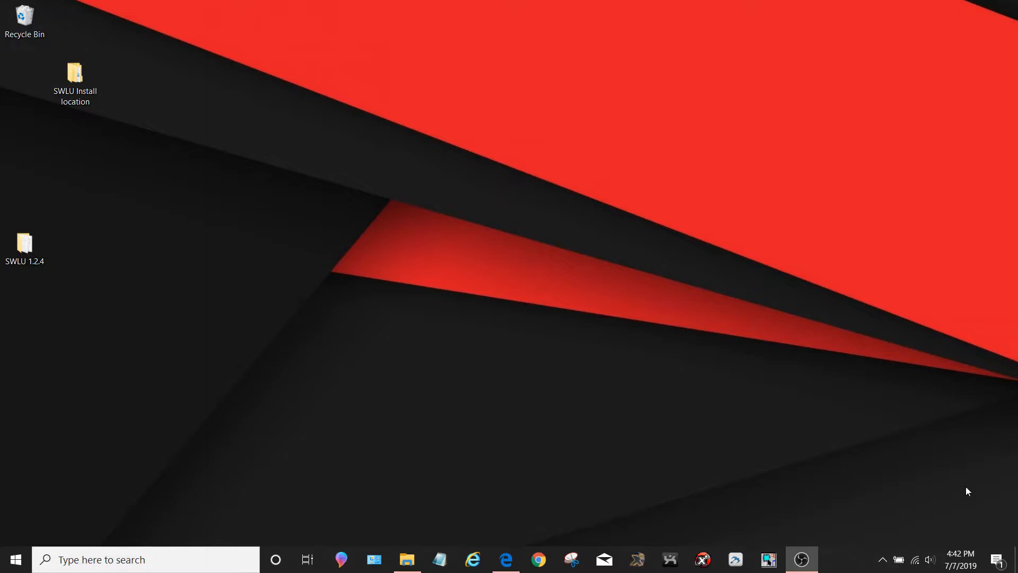
# Check the SWLU downloads page, then return to the desktop folders
pyautogui.click(505, 559)
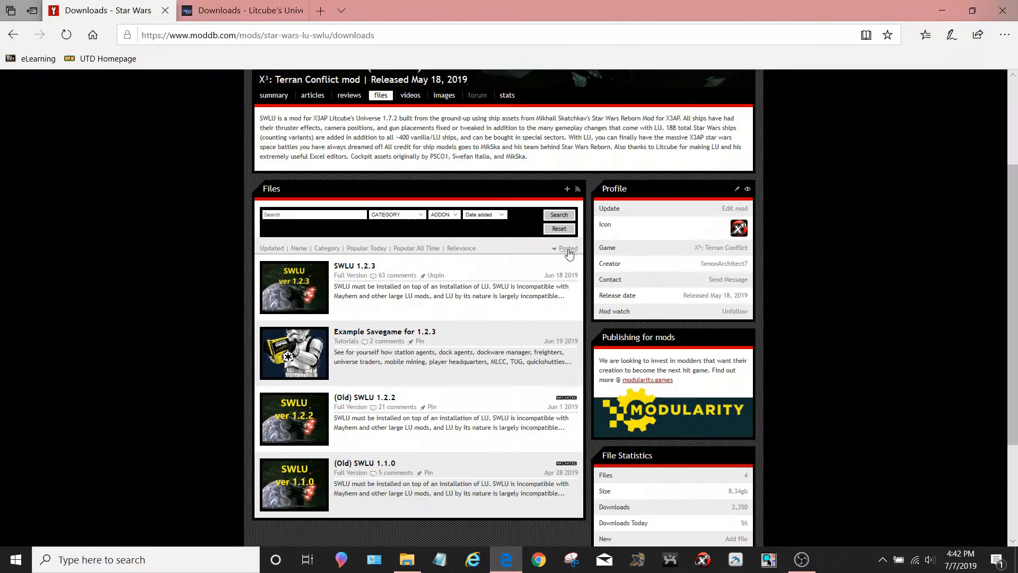
pyautogui.scroll(-3)
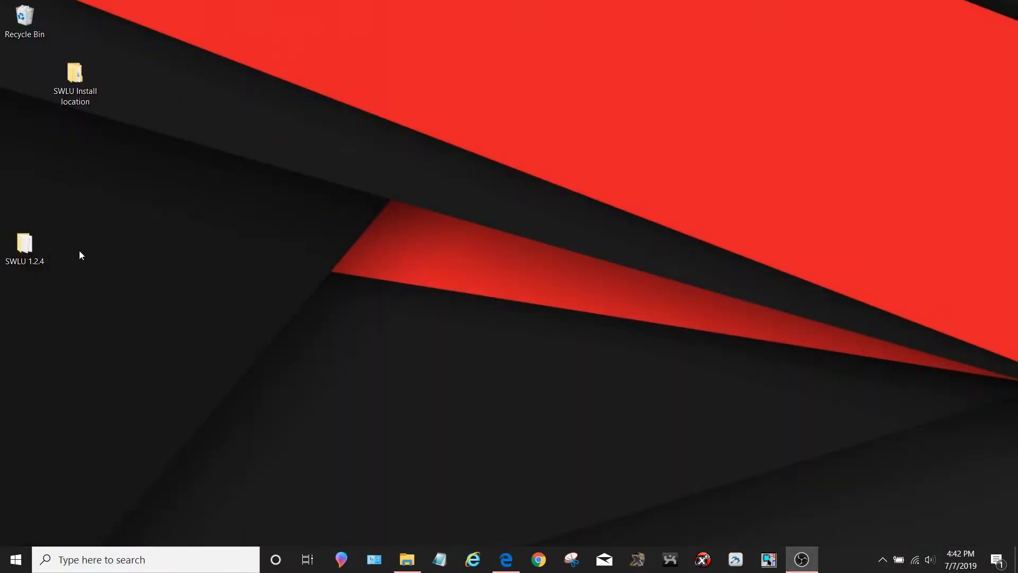
pyautogui.moveTo(65, 257)
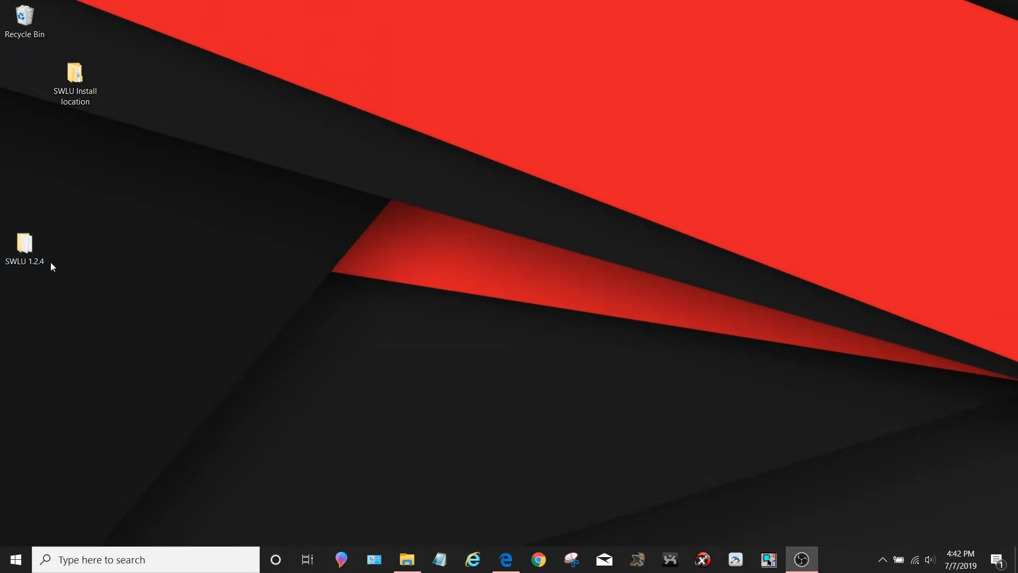
pyautogui.click(74, 74)
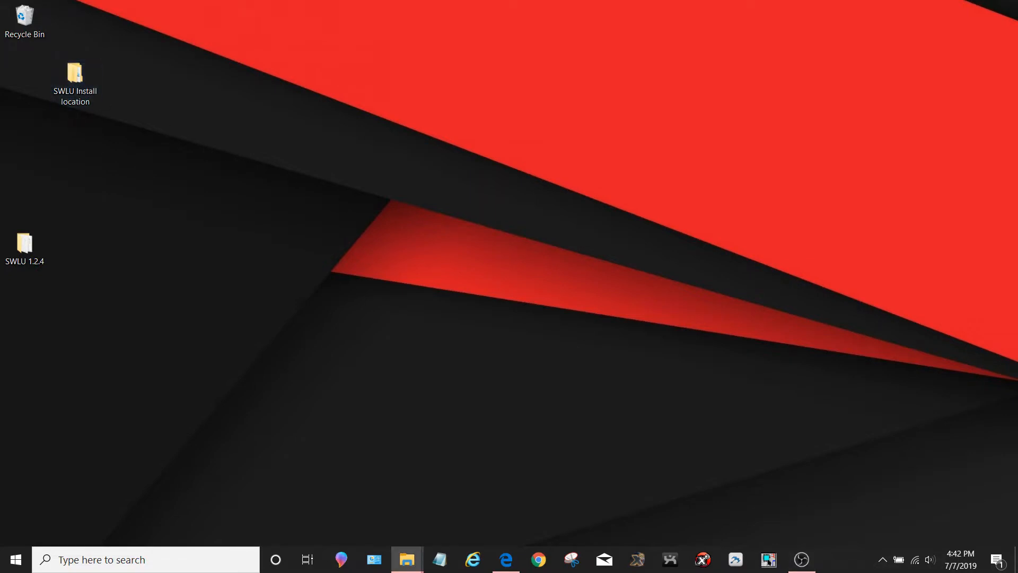
# Arrange the SWLU Install location and SWLU 1.2.4 folders side by side, selecting x3 terran conflict
pyautogui.doubleClick(75, 78)
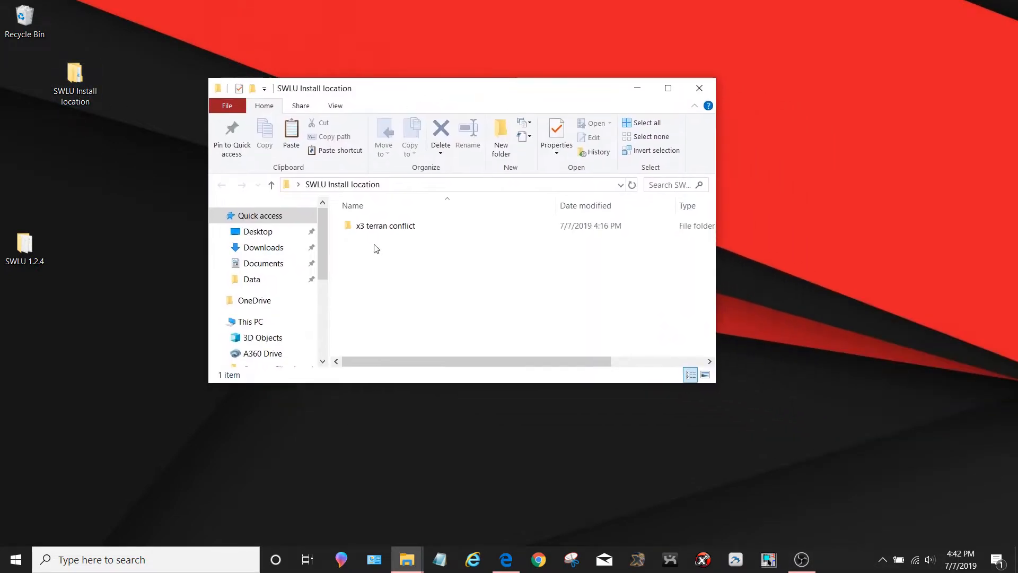
pyautogui.click(384, 225)
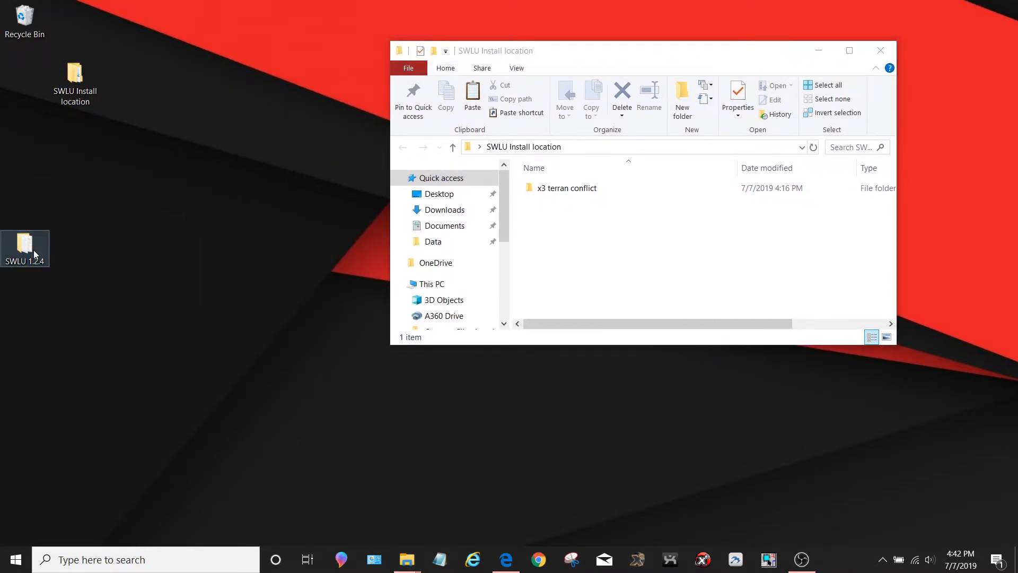
pyautogui.doubleClick(24, 248)
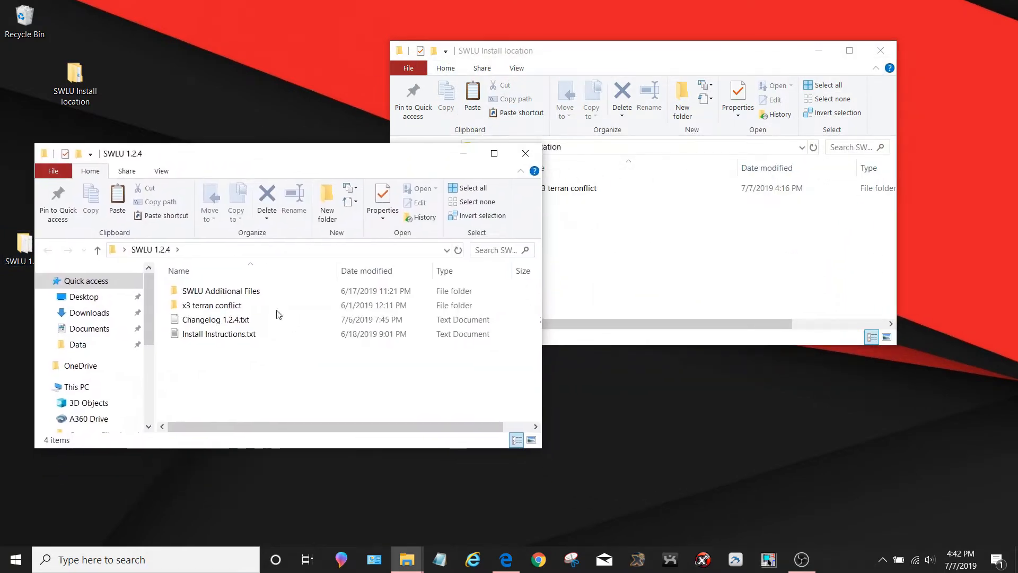
pyautogui.moveTo(288, 380)
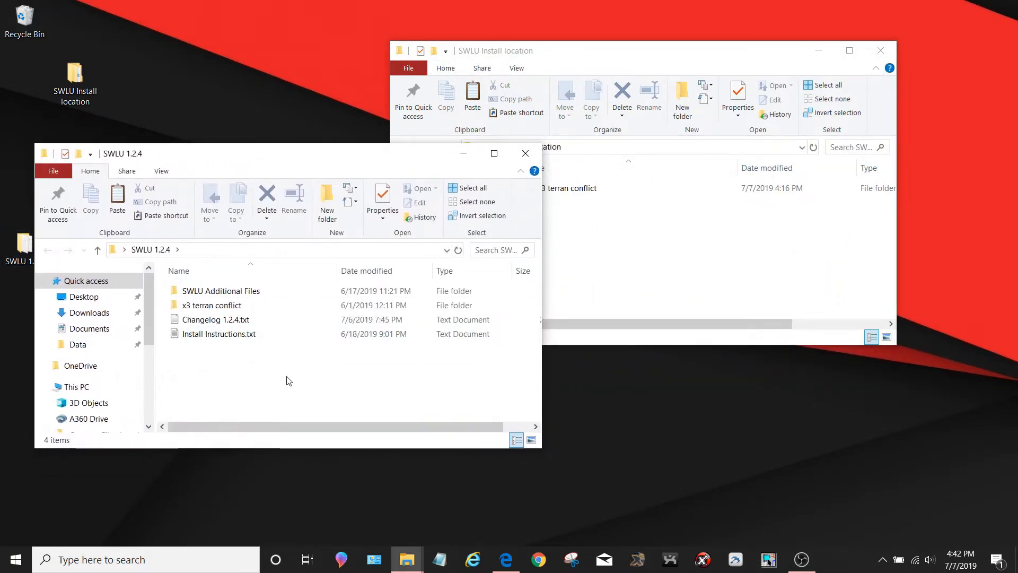
pyautogui.click(211, 305)
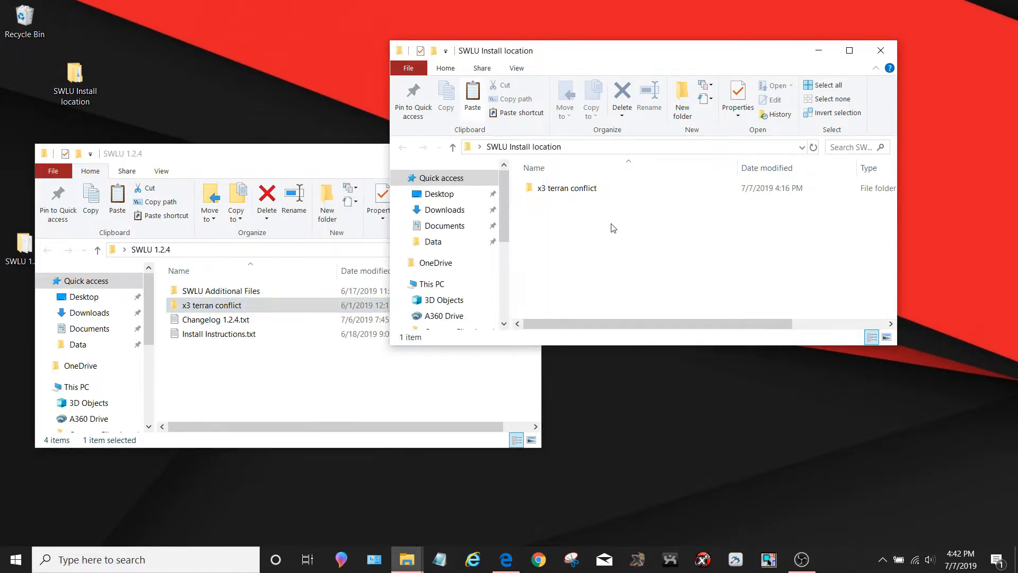
pyautogui.moveTo(562, 316)
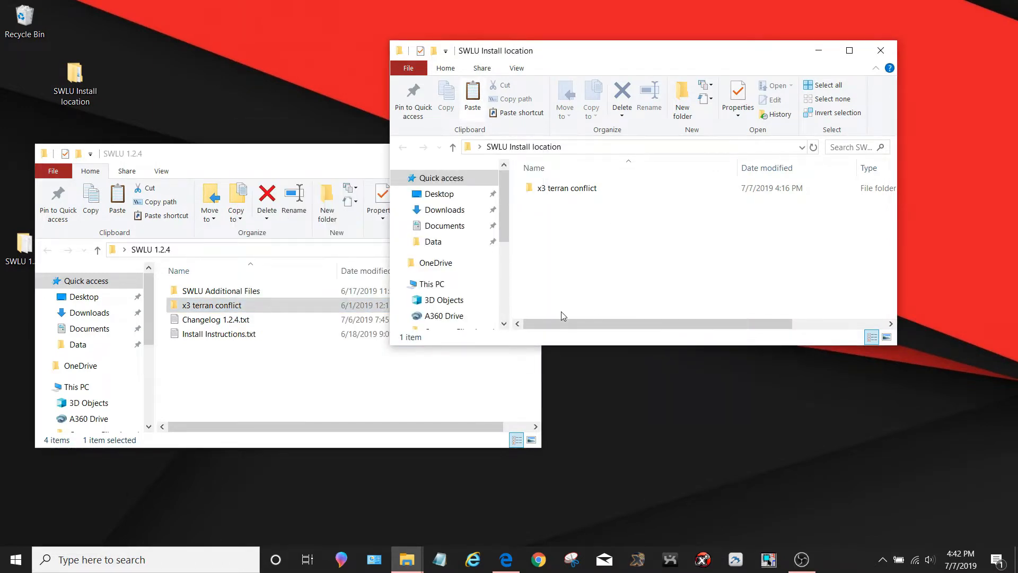
# Paste the x3 terran conflict update into the install location and close SWLU 1.2.4
pyautogui.click(472, 97)
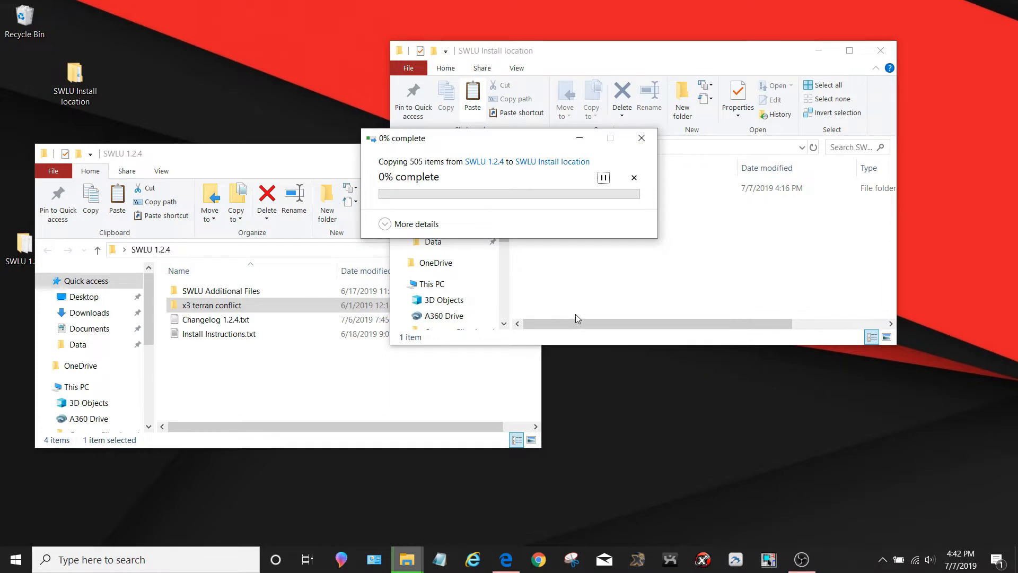
pyautogui.moveTo(510, 214)
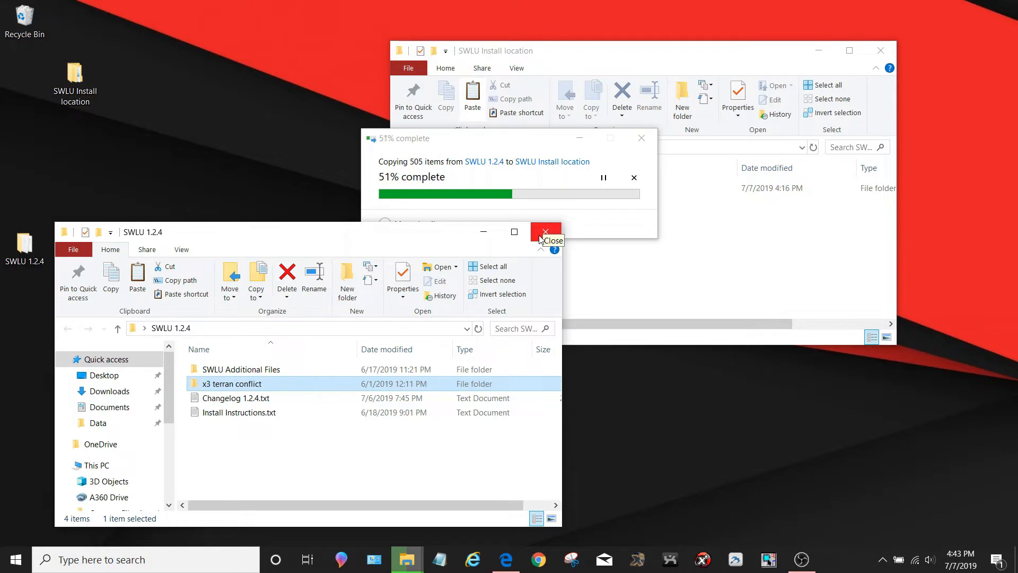
pyautogui.click(545, 232)
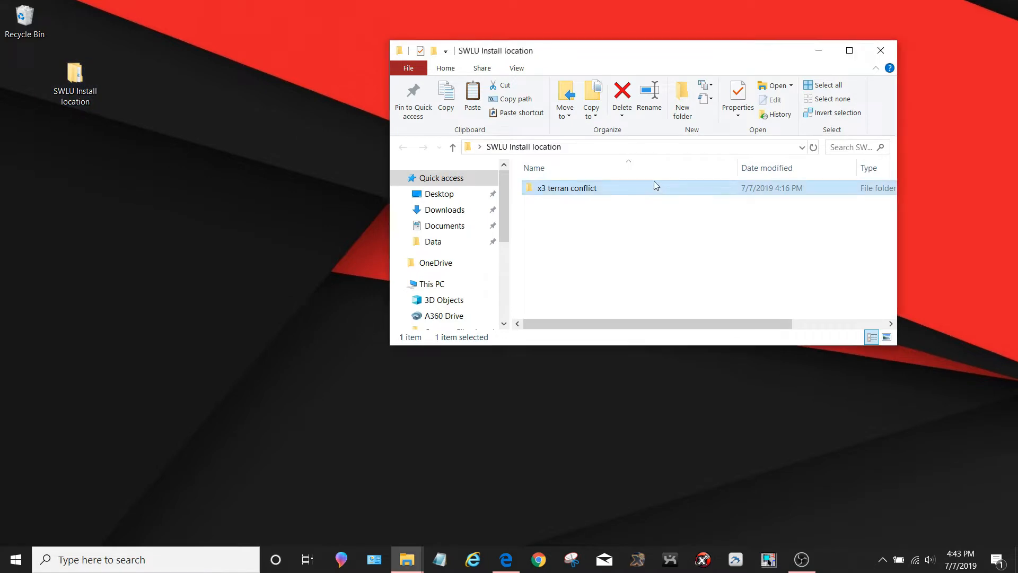
# Launch X3AP.exe from x3 terran conflict, start X3:AP (SWLU) and accept the version warning
pyautogui.doubleClick(567, 187)
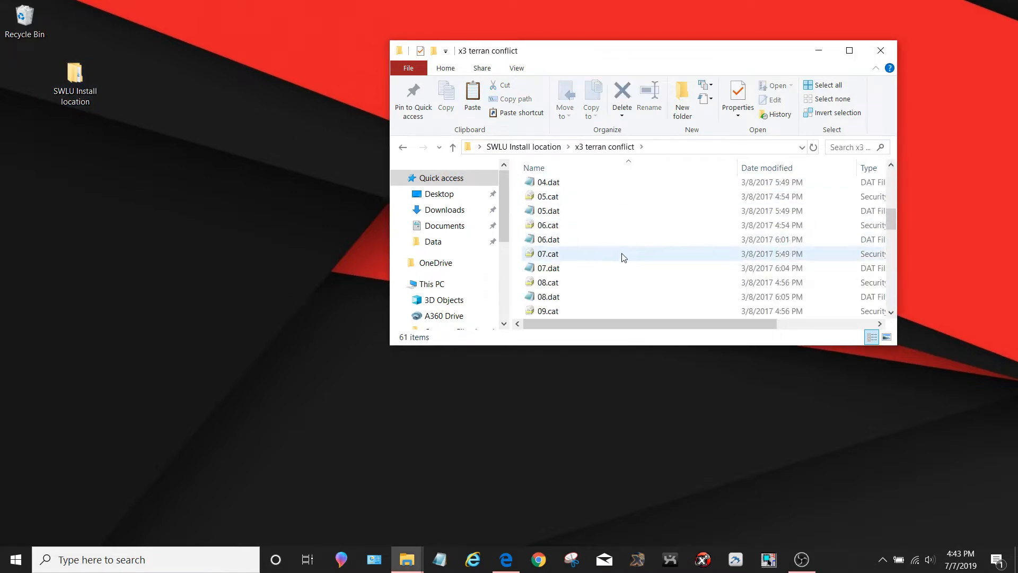
pyautogui.click(554, 210)
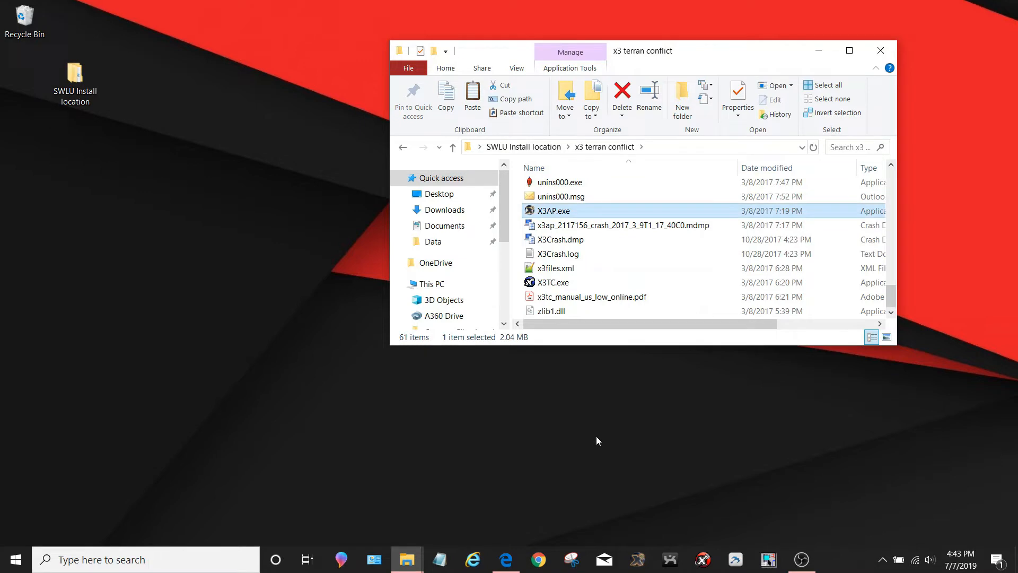
pyautogui.moveTo(587, 374)
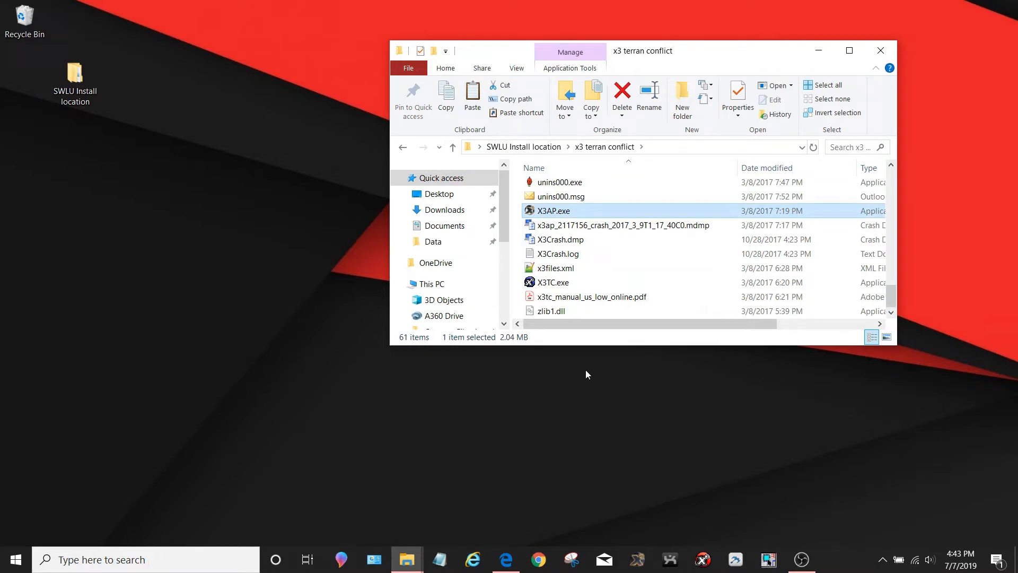
pyautogui.moveTo(577, 397)
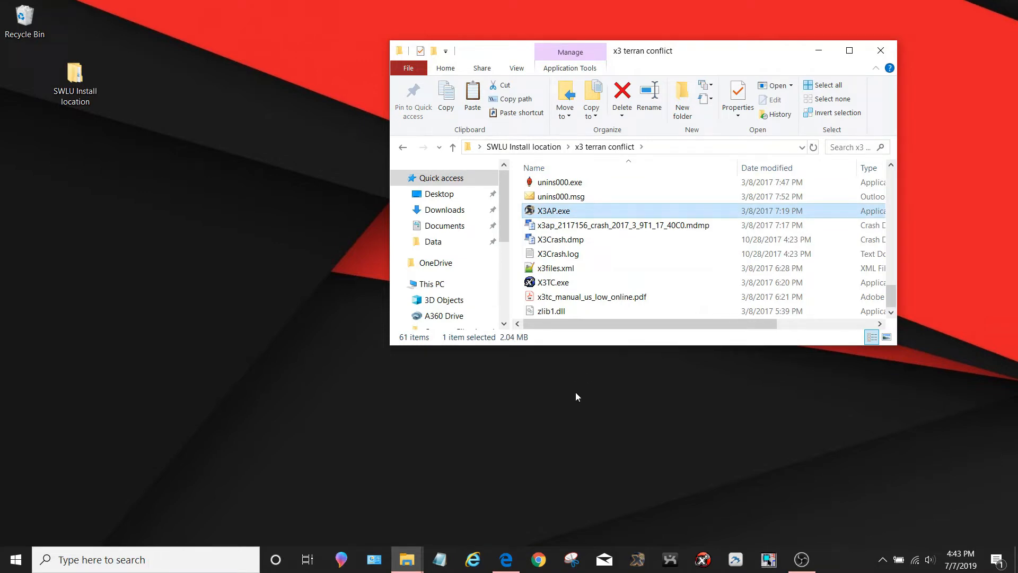
pyautogui.doubleClick(555, 210)
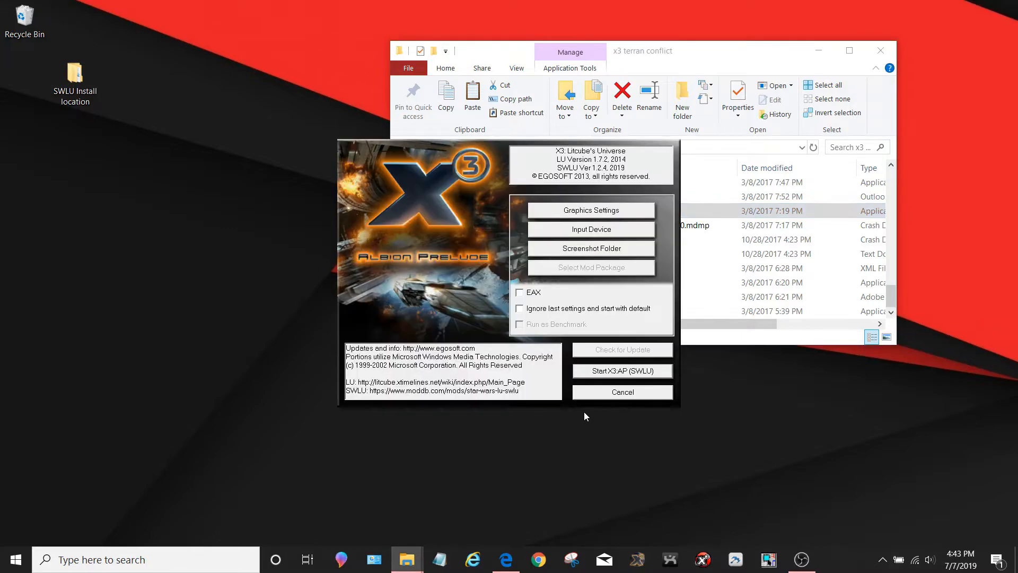
pyautogui.moveTo(582, 182)
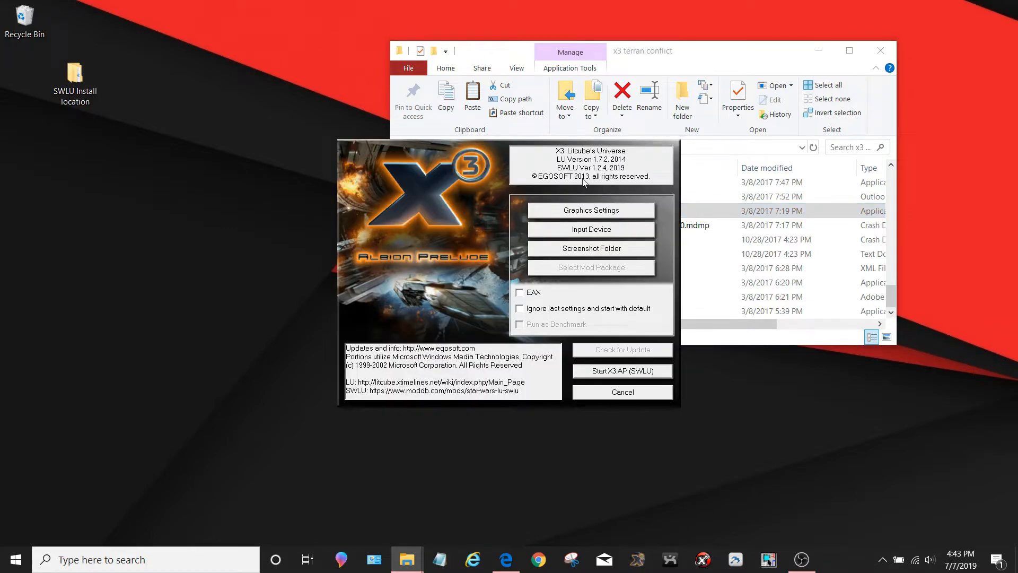
pyautogui.click(620, 370)
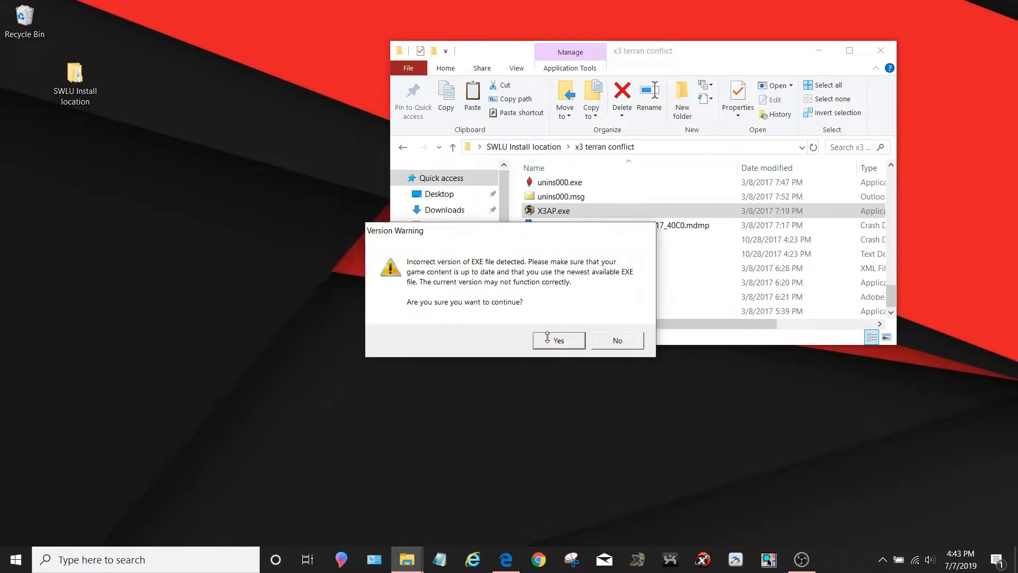
pyautogui.click(556, 340)
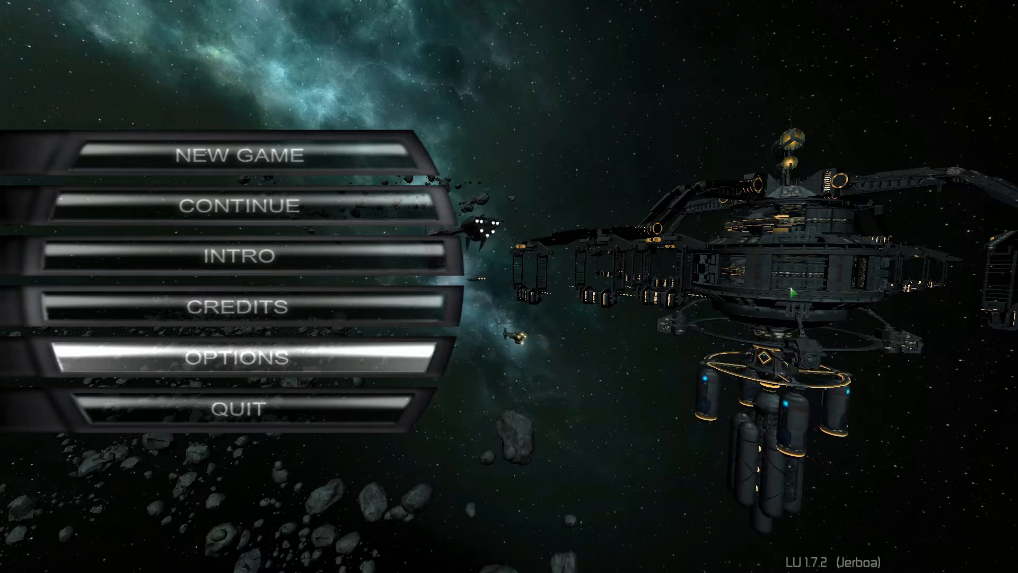
# Preview the Rebel Smuggler scenario in New Game, then go back to the main menu
pyautogui.click(241, 155)
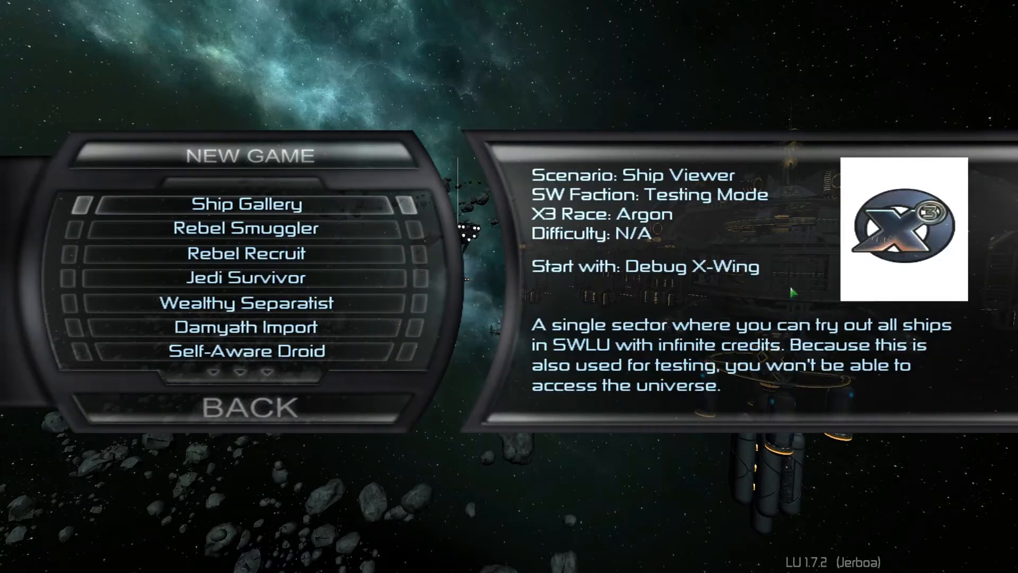
pyautogui.click(246, 228)
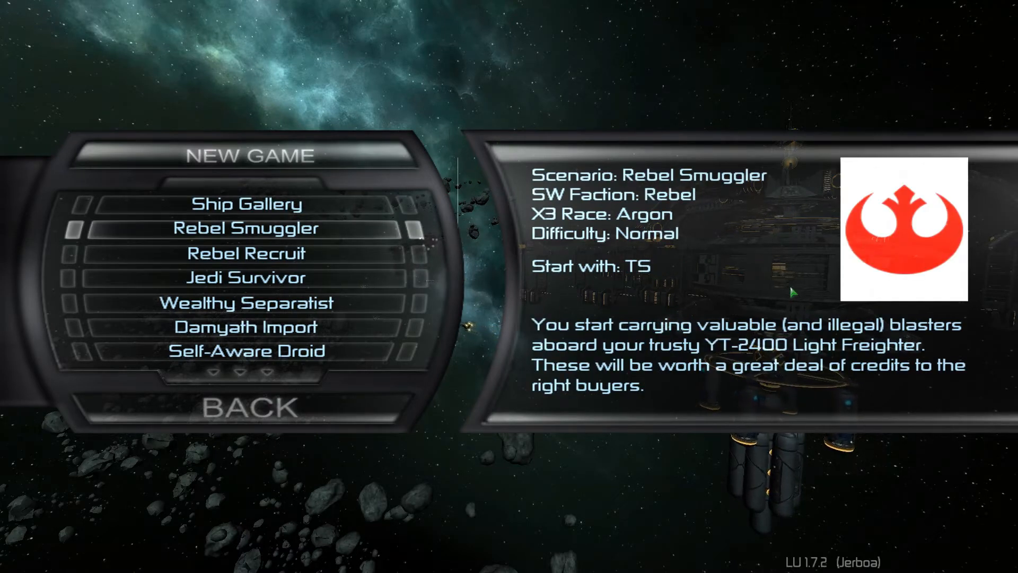
pyautogui.click(248, 407)
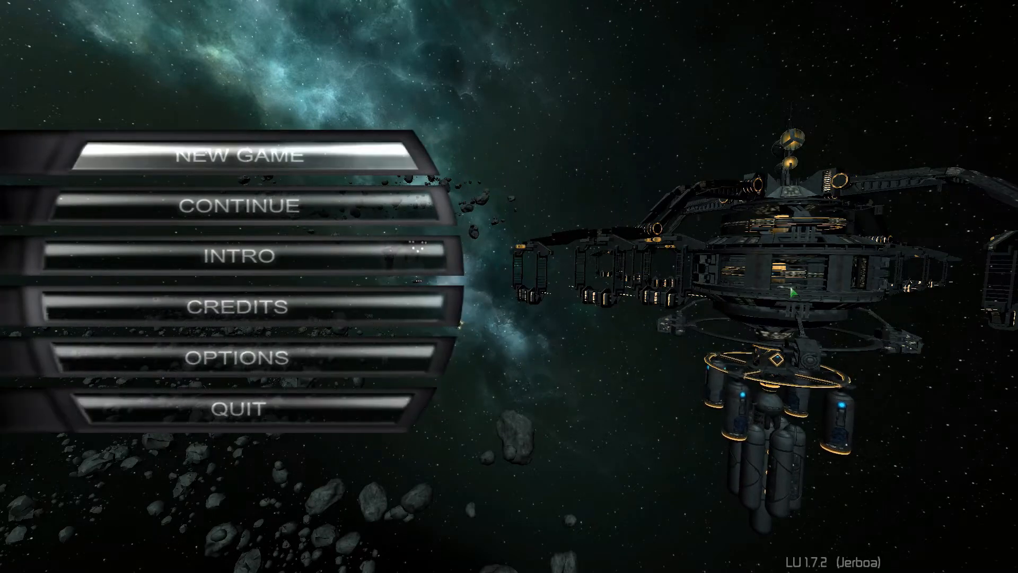
# View the Light Water and Belt of Aguilar saves under Continue, then quit the game
pyautogui.click(243, 205)
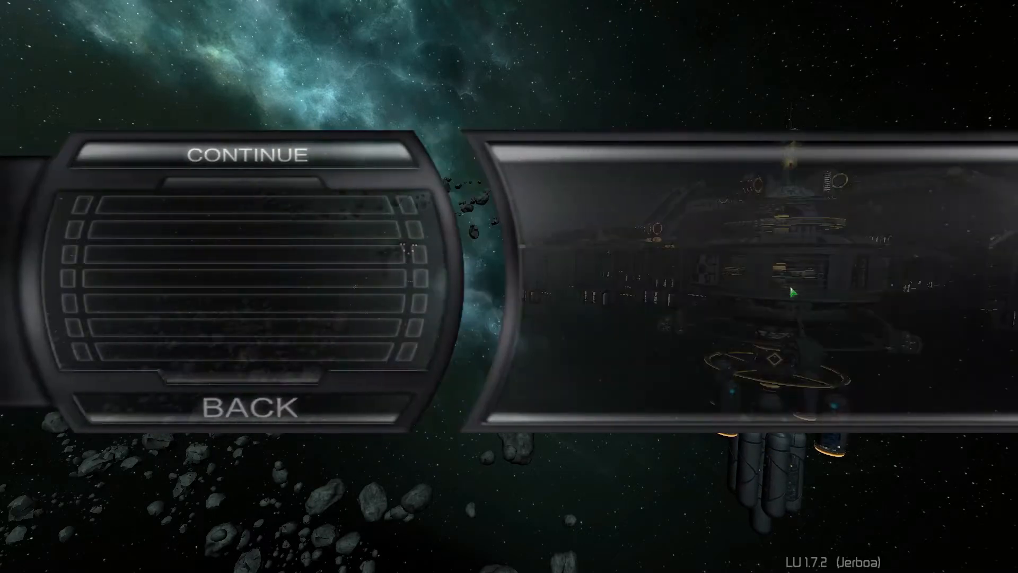
pyautogui.click(245, 155)
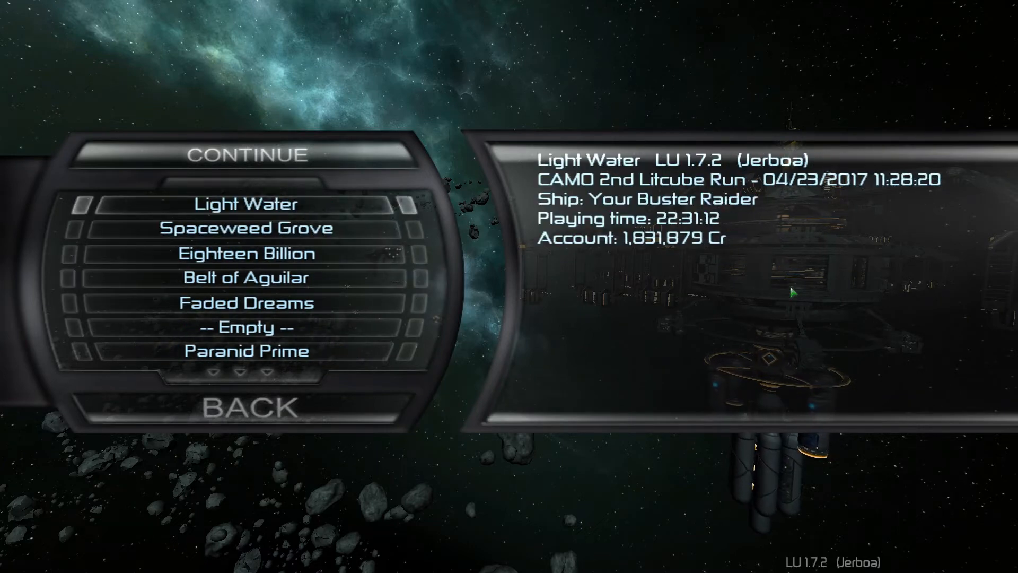
pyautogui.click(245, 277)
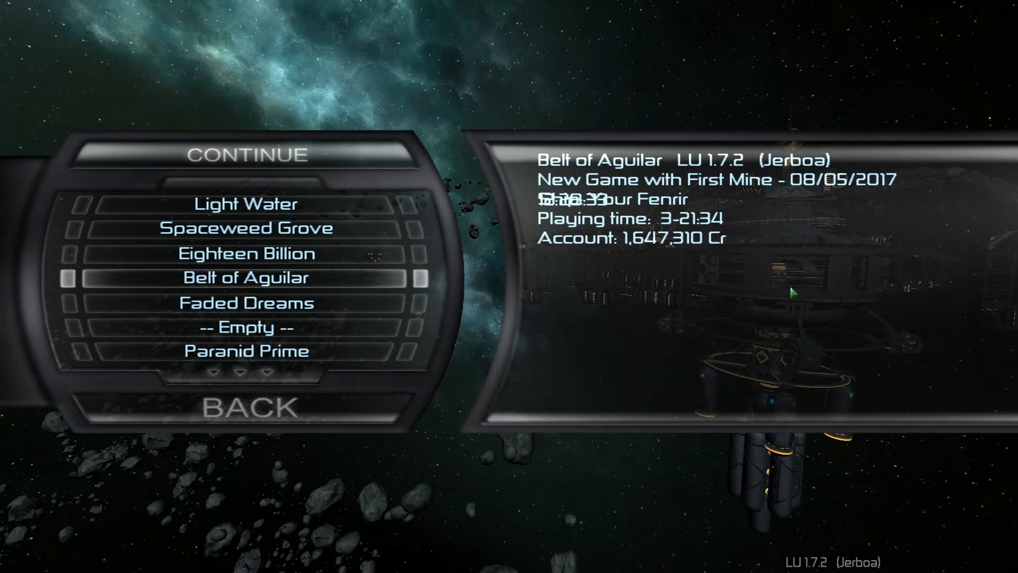
pyautogui.click(245, 408)
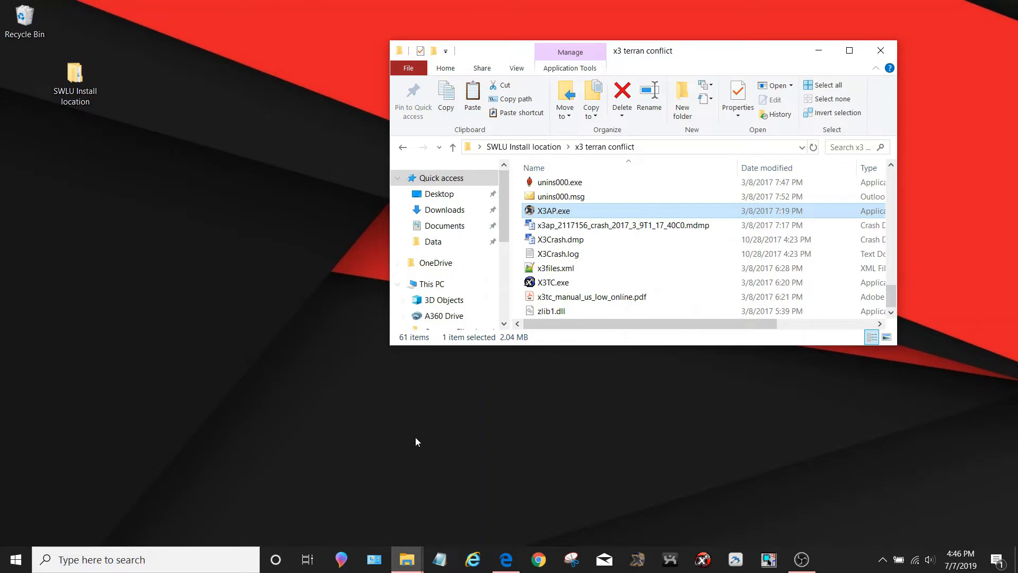
# Download the Export/Import Package V2.2.6 from the Litcube's Universe Downloads page
pyautogui.click(505, 559)
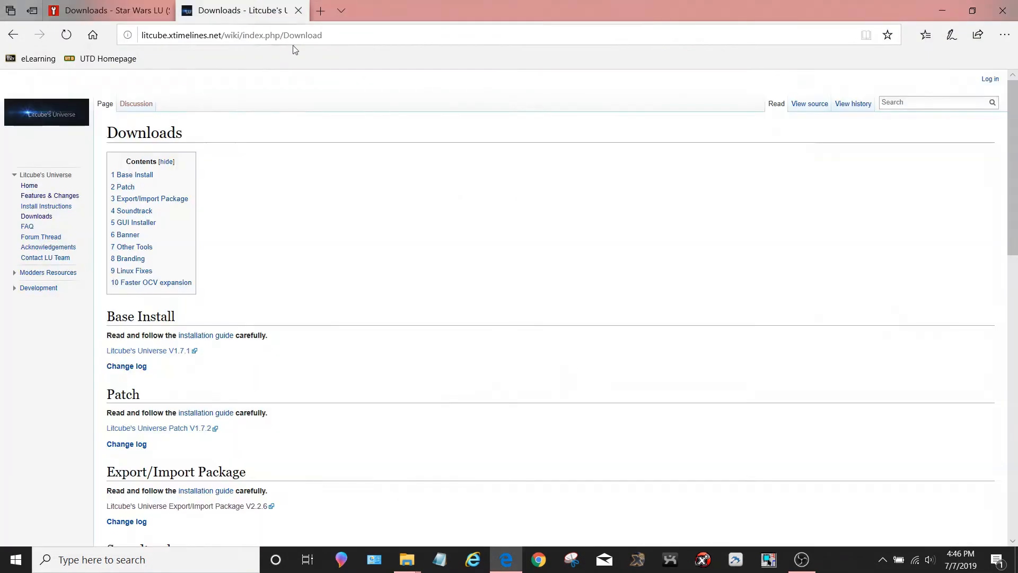
pyautogui.moveTo(486, 297)
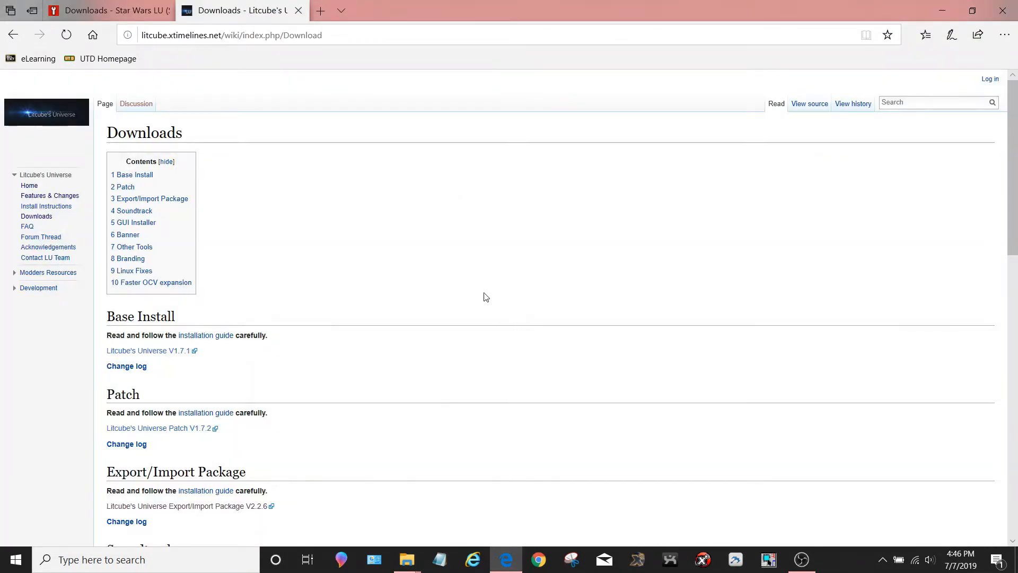
pyautogui.scroll(-3)
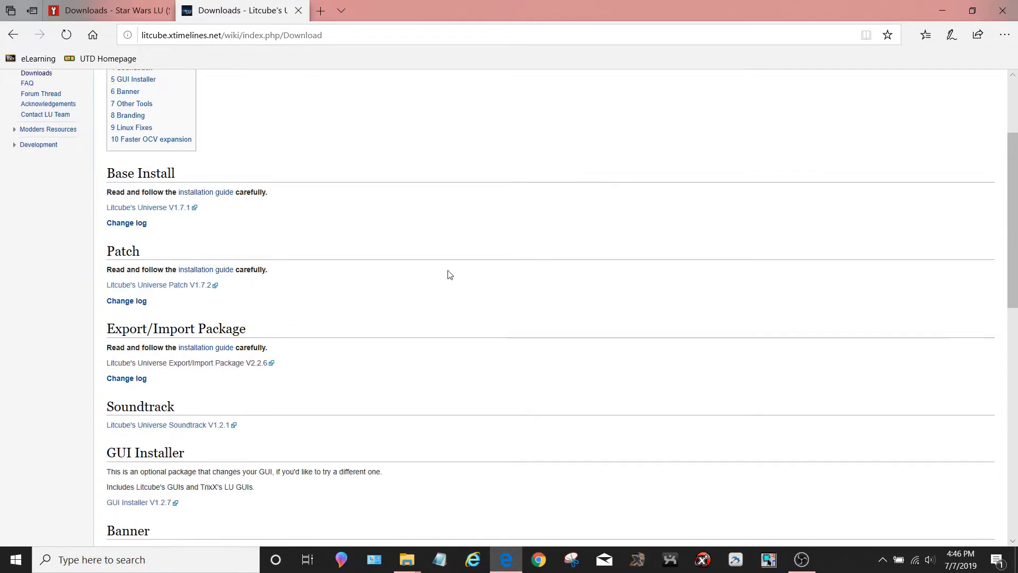
pyautogui.scroll(-3)
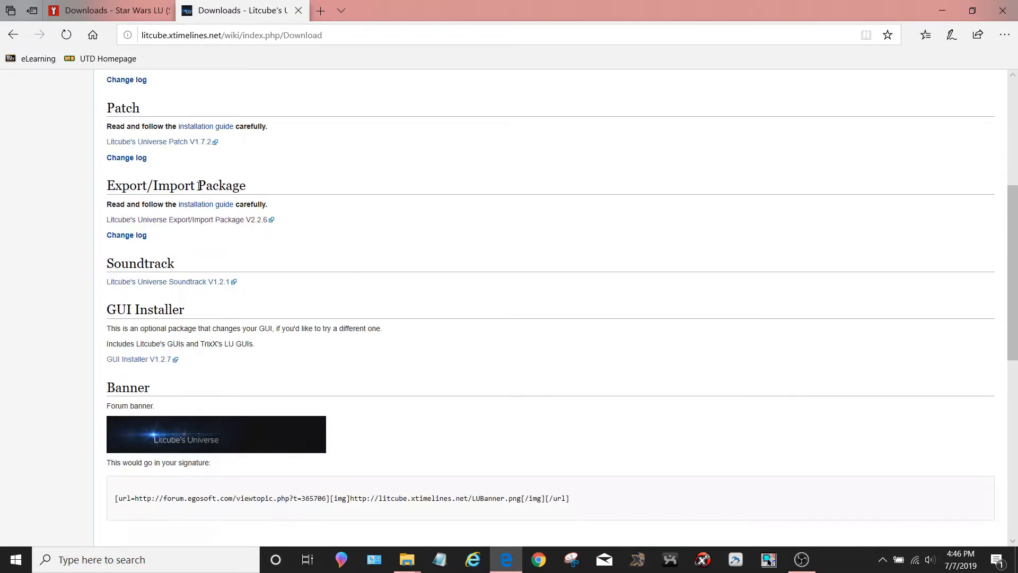
pyautogui.moveTo(188, 219)
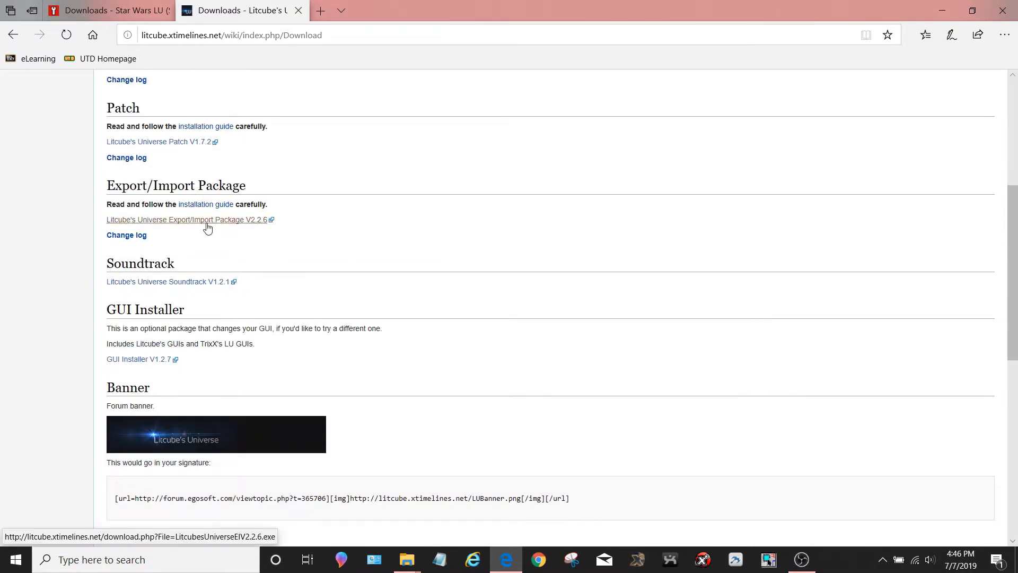
pyautogui.click(187, 218)
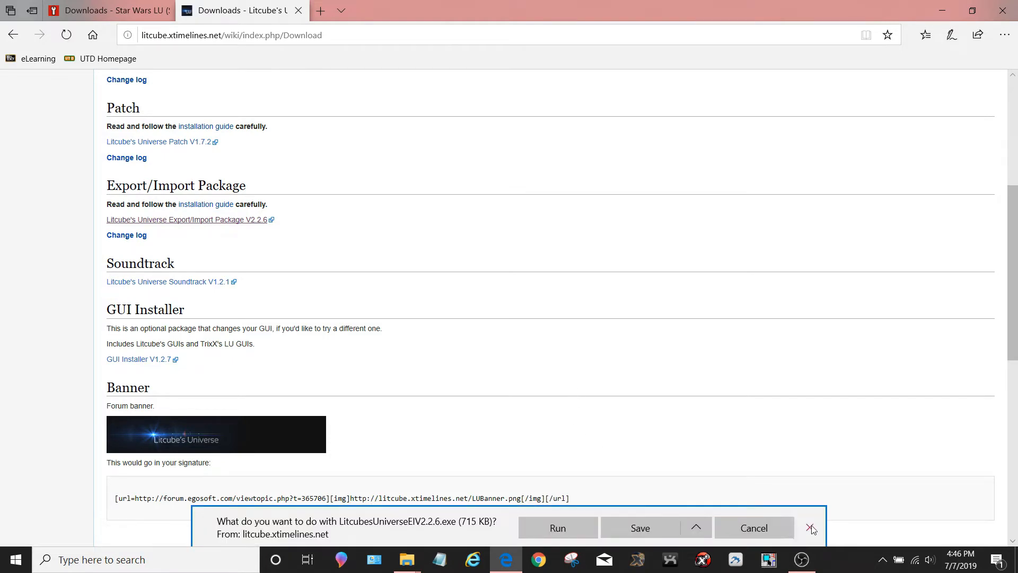
pyautogui.click(811, 527)
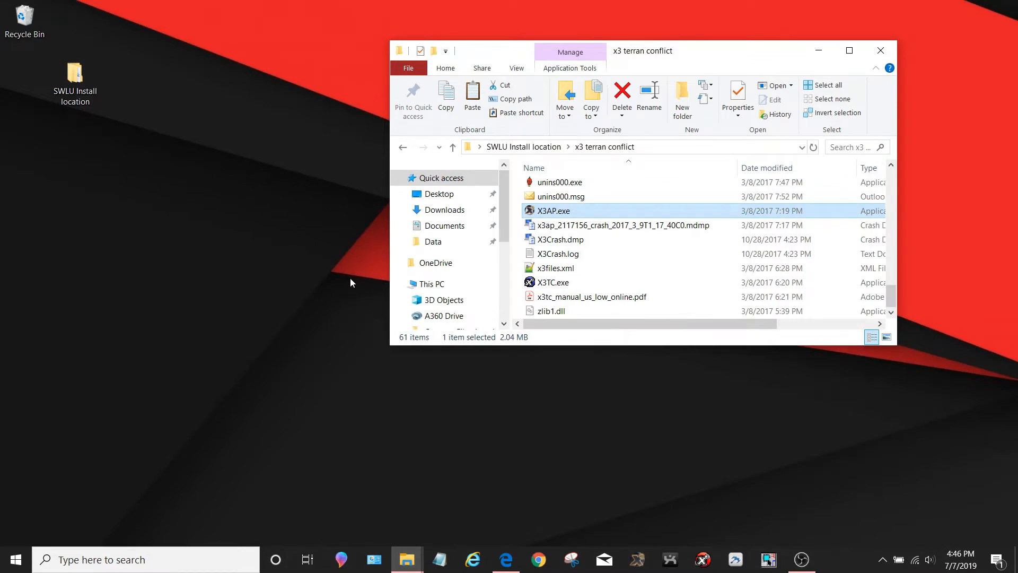
pyautogui.moveTo(444, 256)
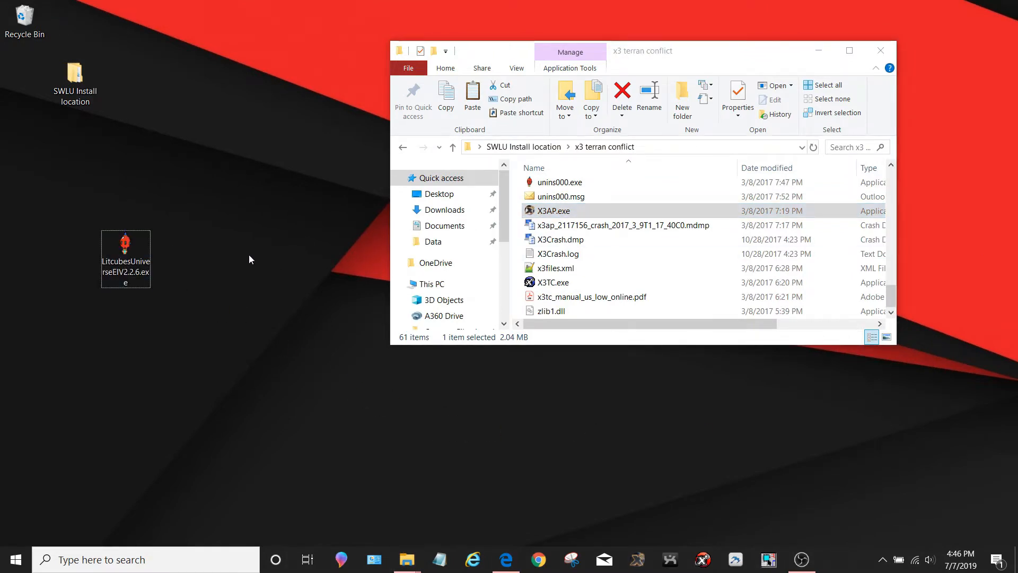
pyautogui.moveTo(137, 259)
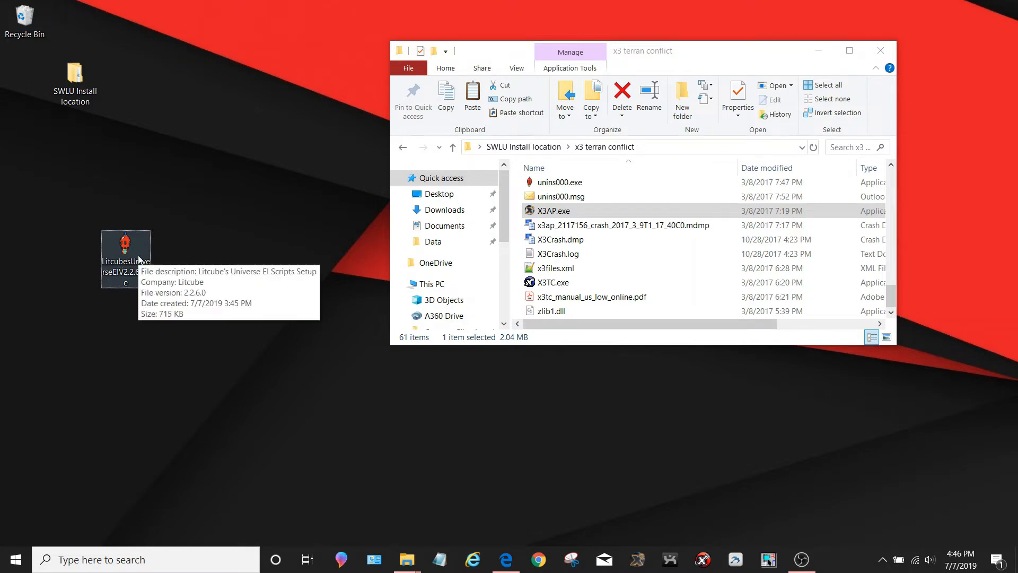
pyautogui.moveTo(255, 244)
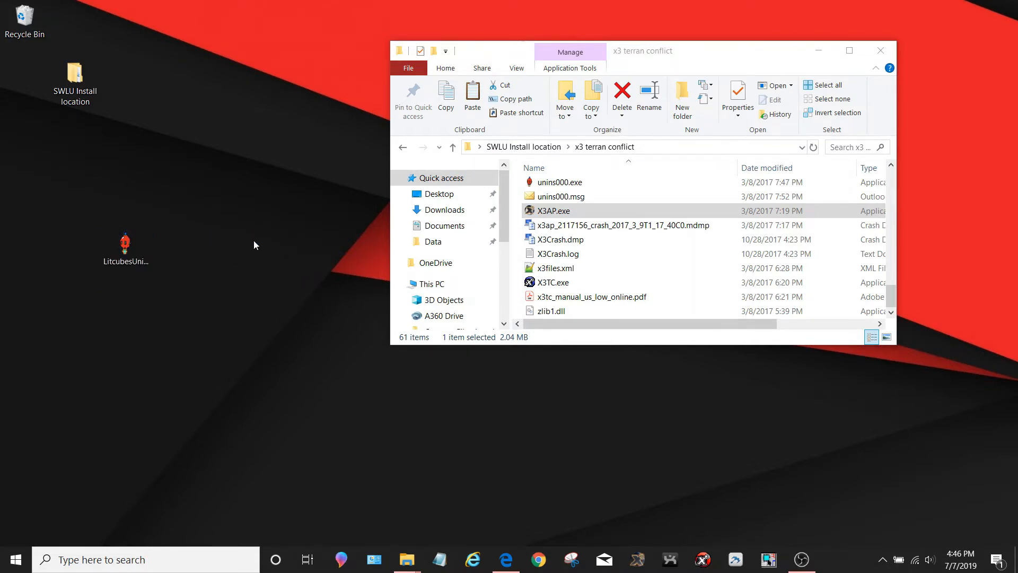
# Run the EI Scripts installer up to the rejected game folder, then cancel the setup
pyautogui.doubleClick(125, 233)
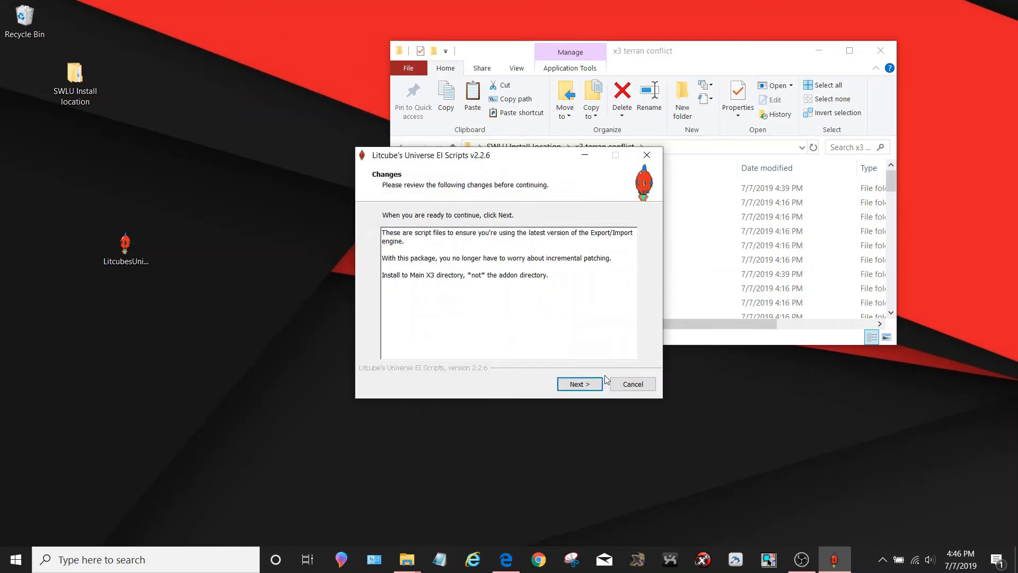
pyautogui.click(579, 384)
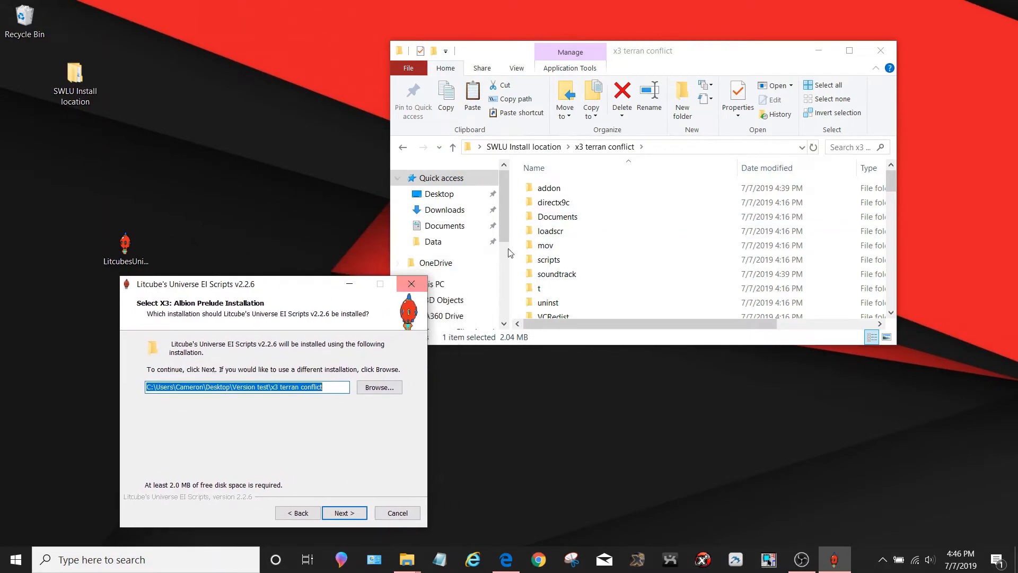
pyautogui.moveTo(643, 108)
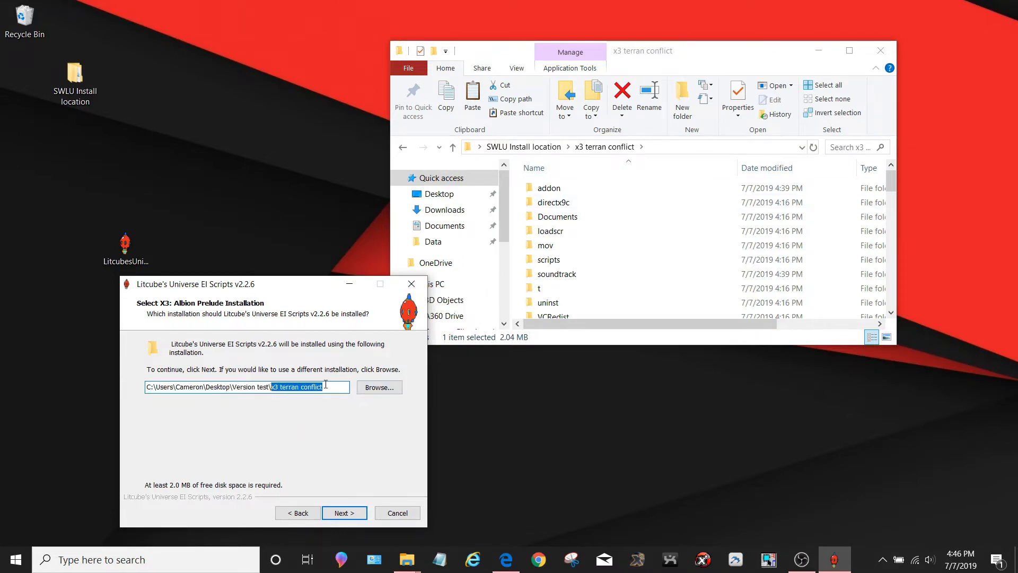
pyautogui.click(343, 513)
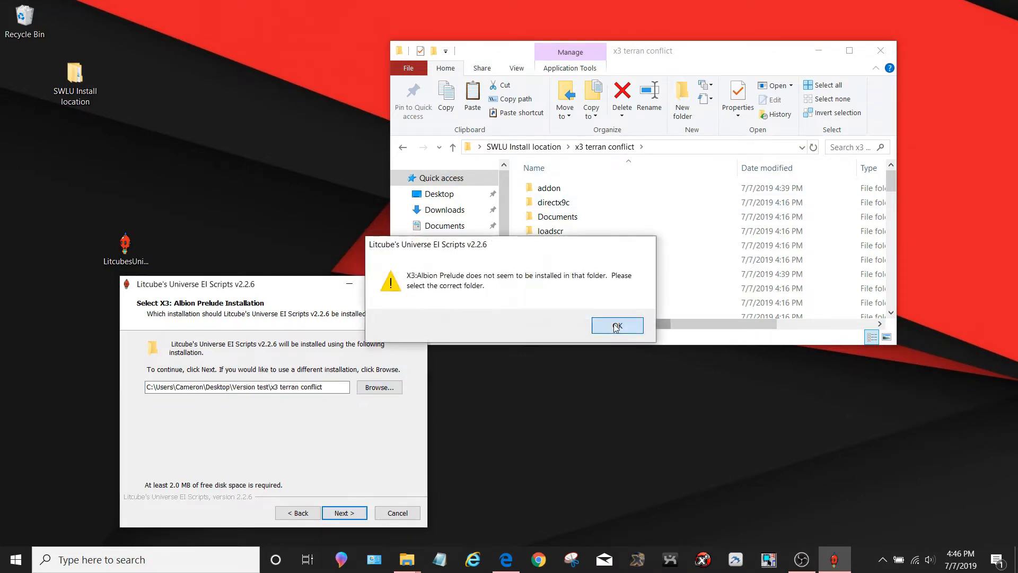
pyautogui.click(615, 325)
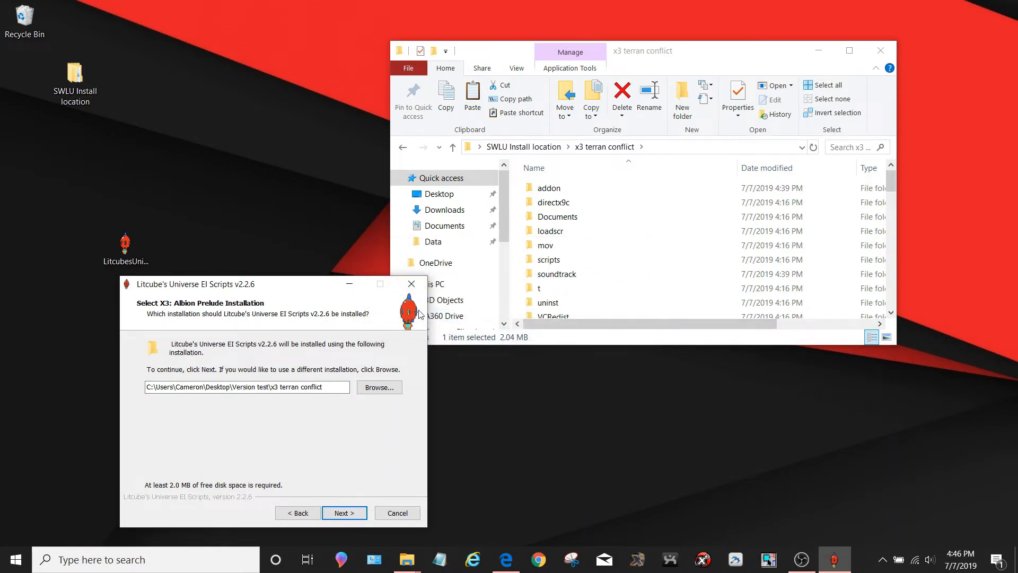
pyautogui.click(396, 513)
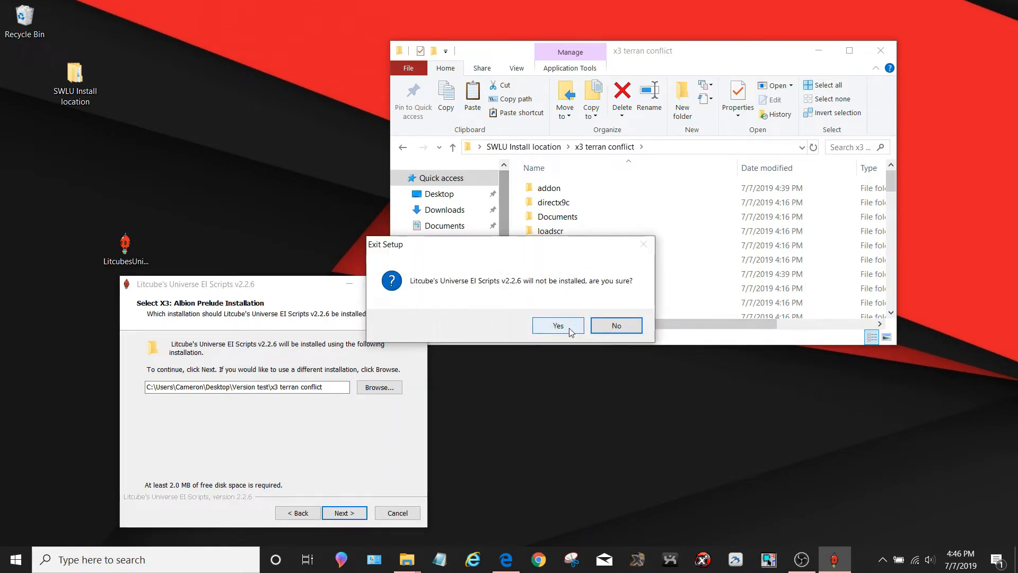
# Confirm exiting the setup and start X3AP.exe from the x3 terran conflict folder
pyautogui.click(557, 325)
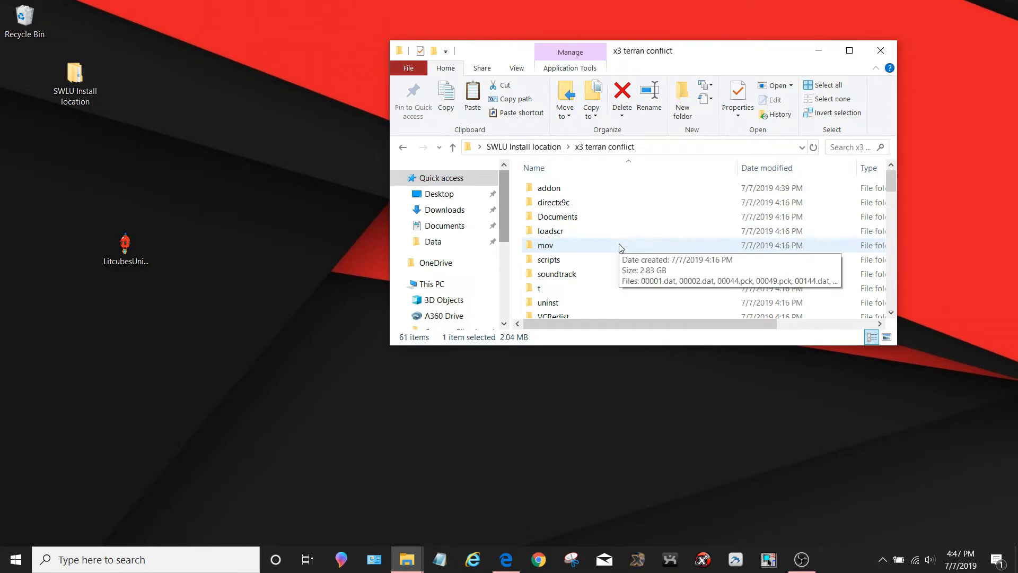
pyautogui.scroll(-3)
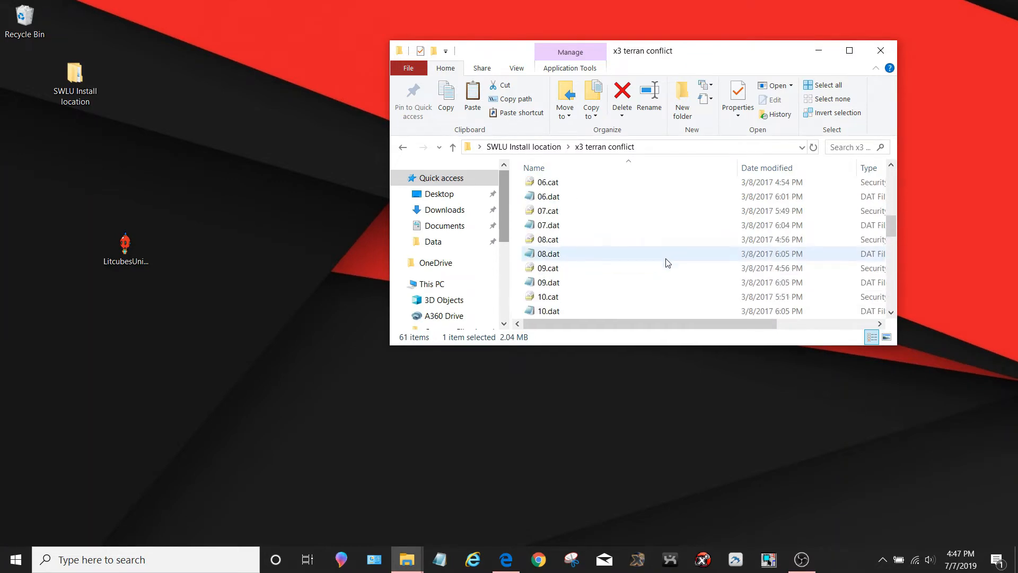
pyautogui.scroll(-3)
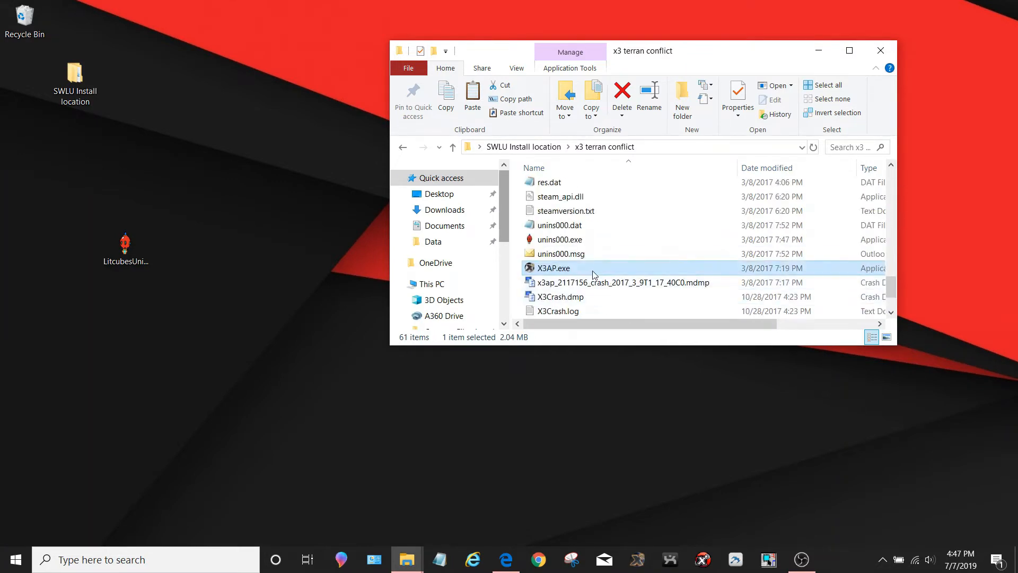
pyautogui.moveTo(568, 323)
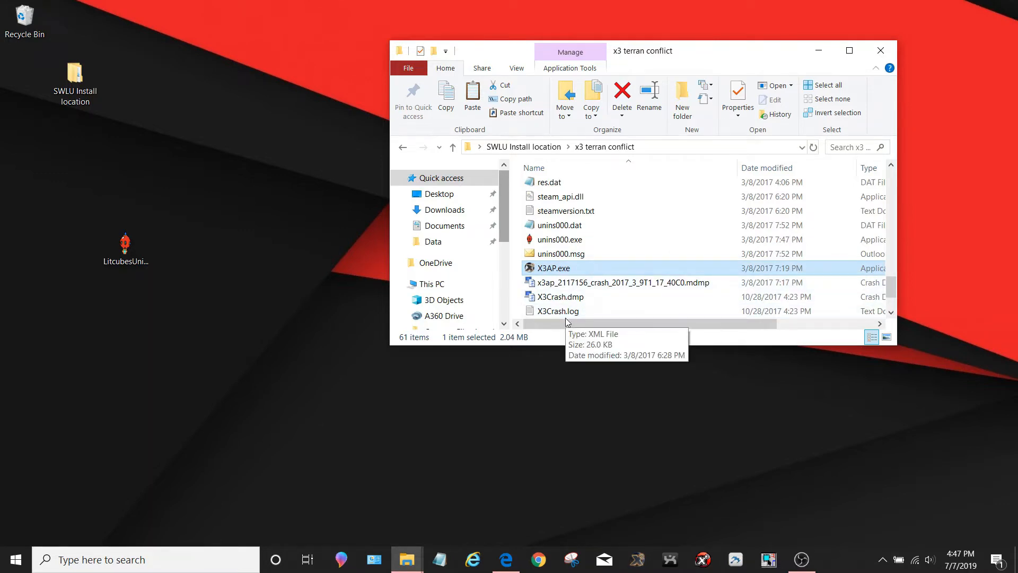
pyautogui.doubleClick(553, 267)
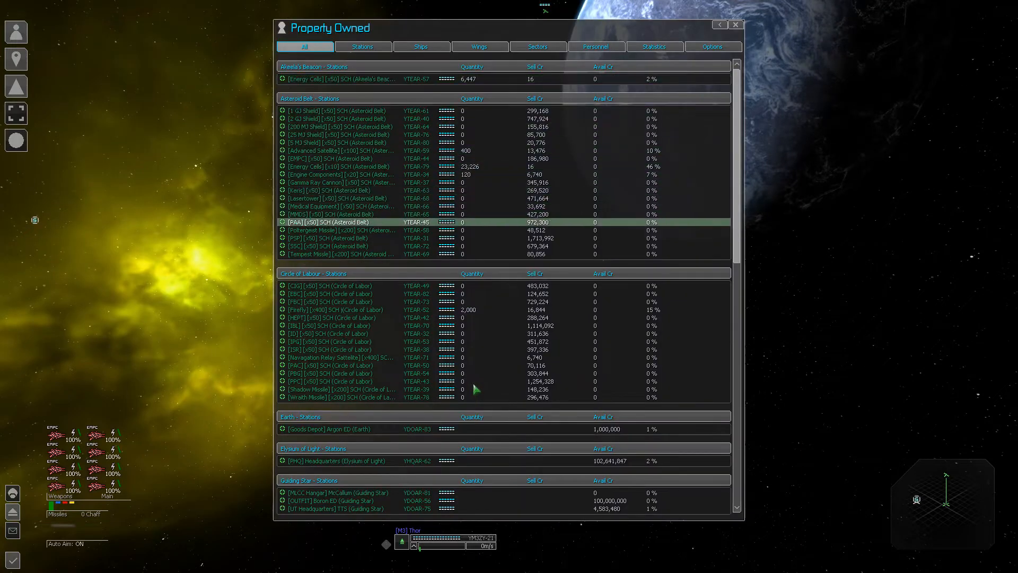
# Show the Ships list in Property Owned, then bring up the Player Console
pyautogui.click(421, 46)
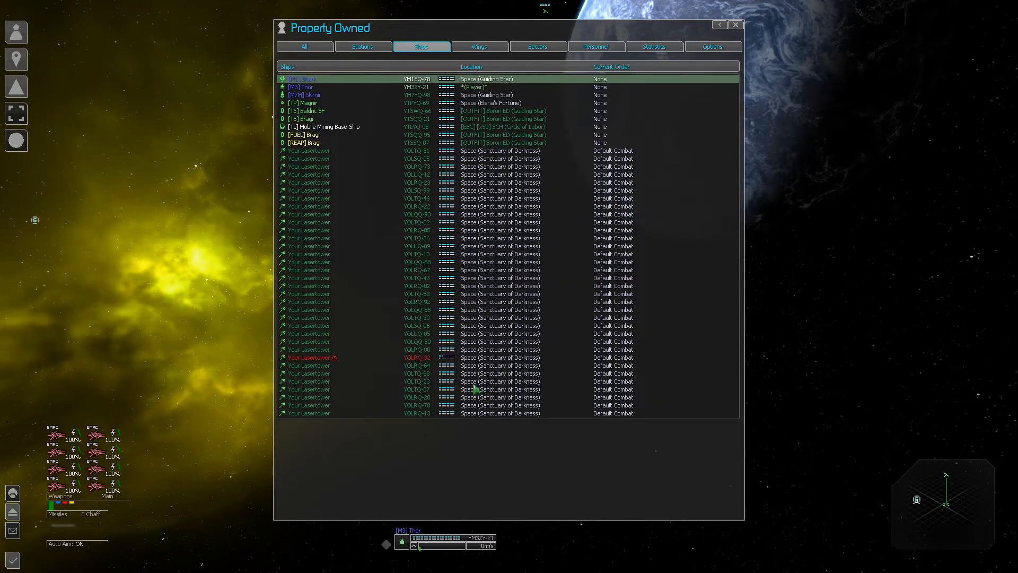
pyautogui.click(735, 25)
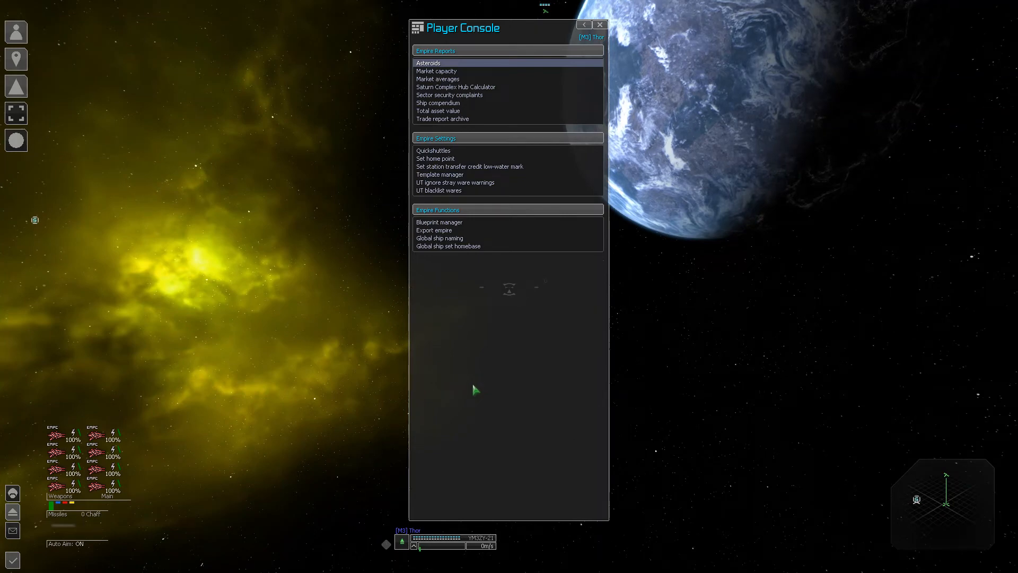
# Run Export empire from Empire Functions and return to the main menu
pyautogui.click(435, 71)
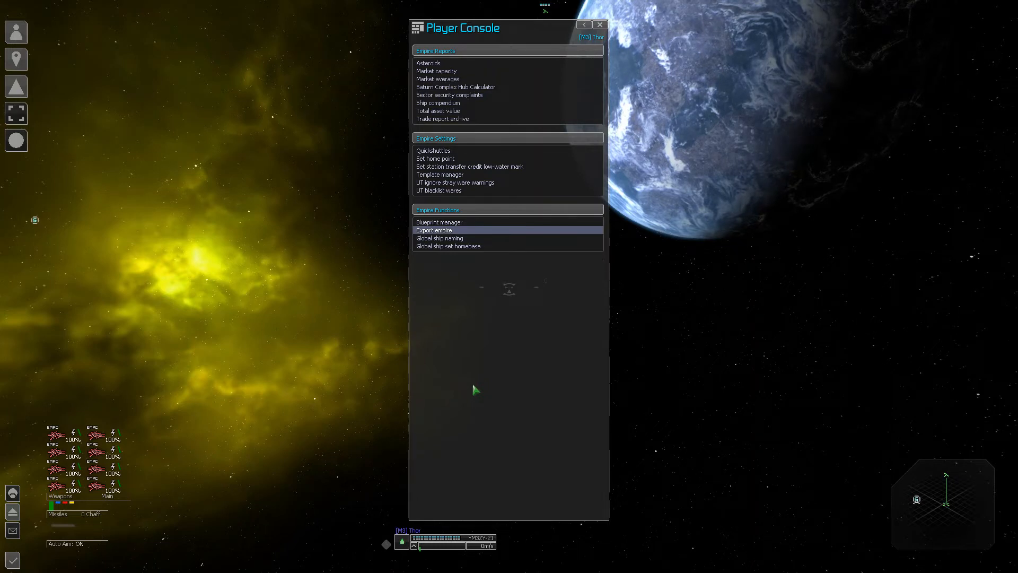
pyautogui.moveTo(753, 275)
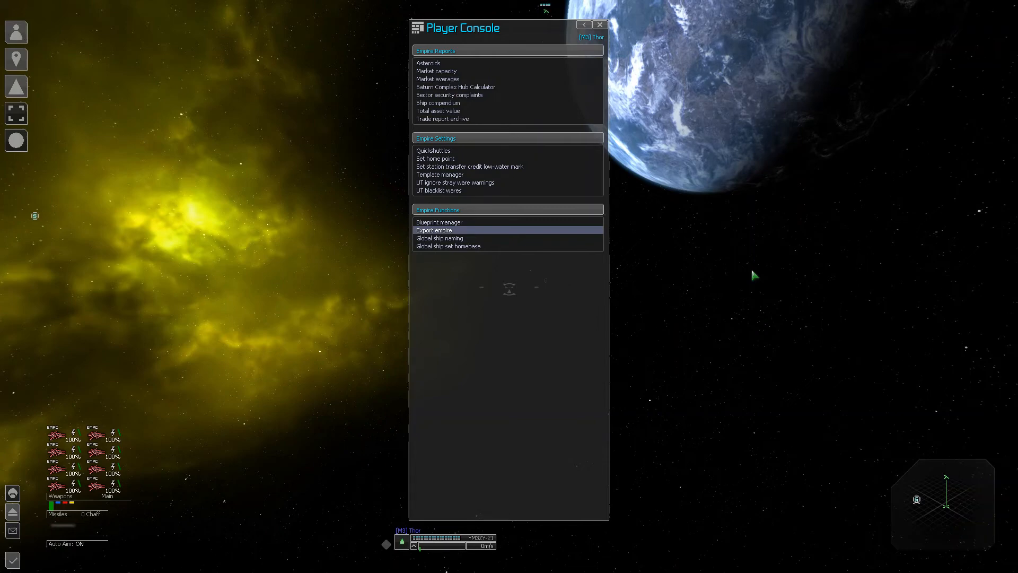
pyautogui.click(599, 24)
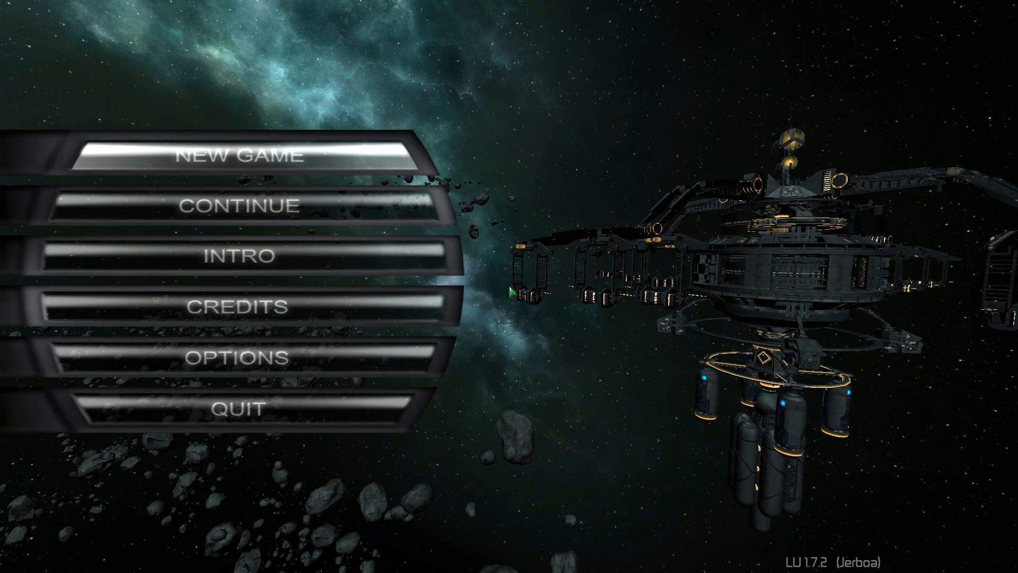
# Start a new game and choose a starting scenario from the list
pyautogui.click(240, 154)
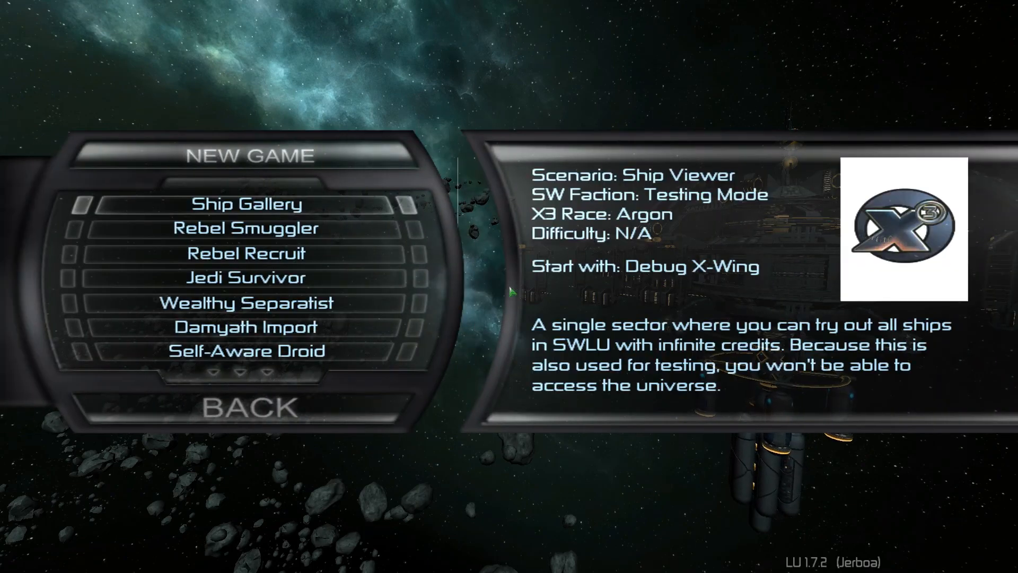
pyautogui.click(245, 327)
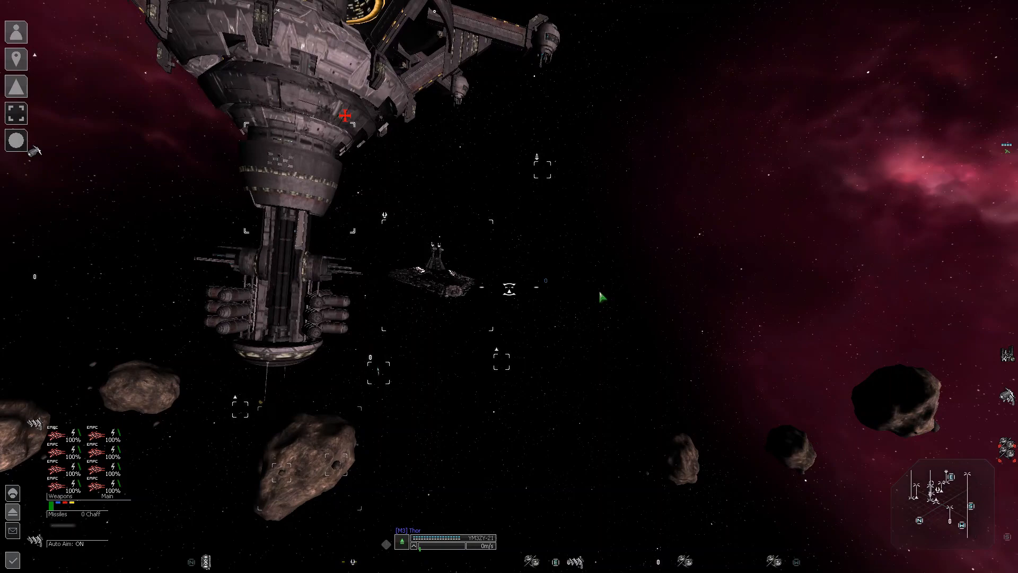
# Target the Republic Recon Venator Star Destroyer near the station
pyautogui.click(441, 272)
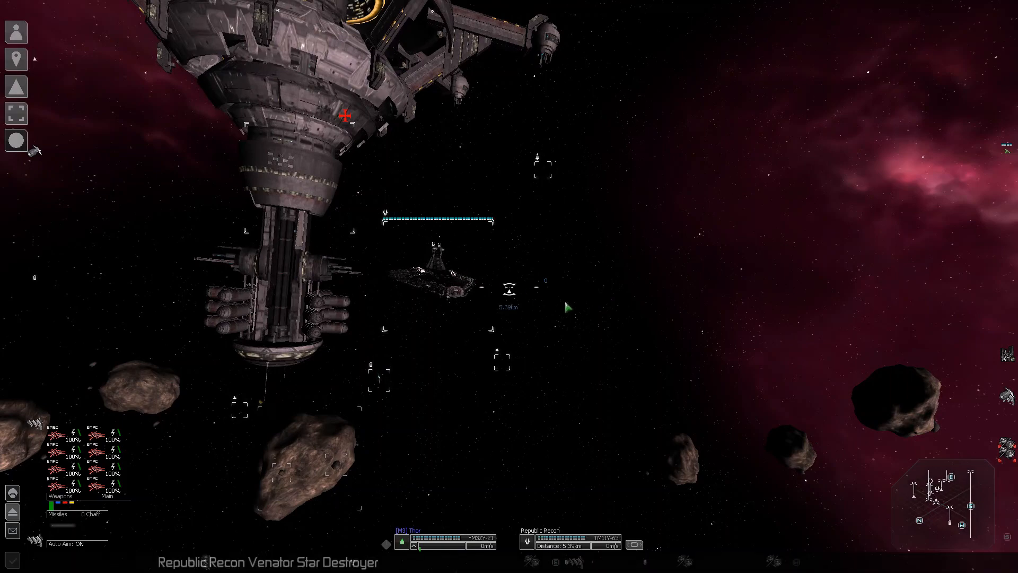